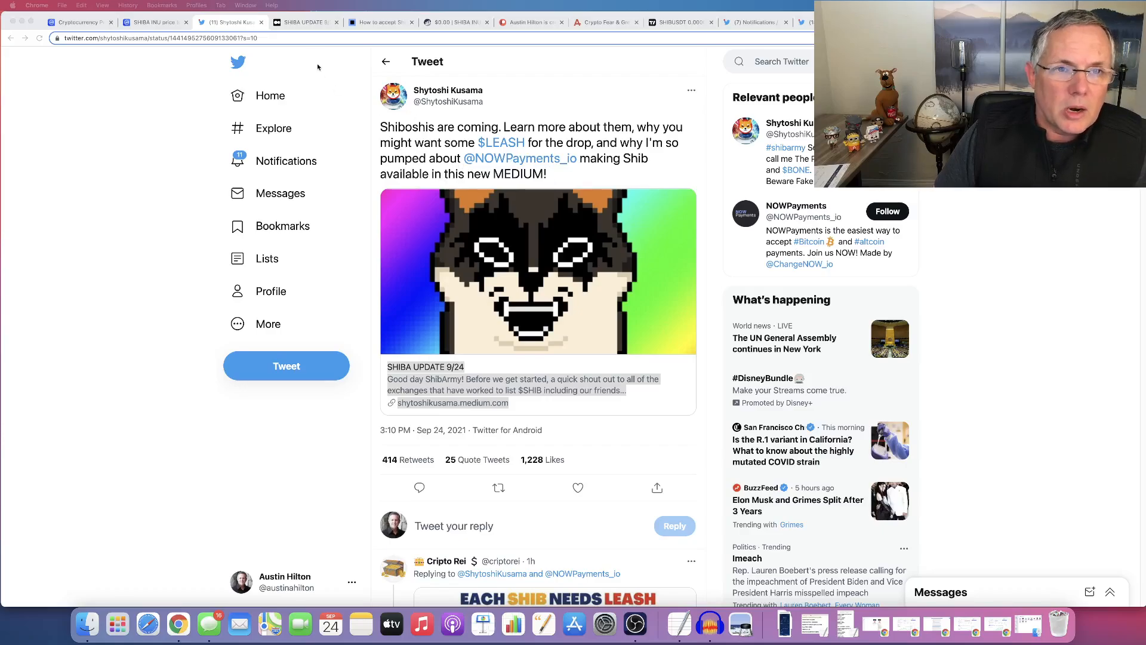
# - Open the Medium article 'SHIBA UPDATE 9/24' from the tweet's link card
pyautogui.click(452, 402)
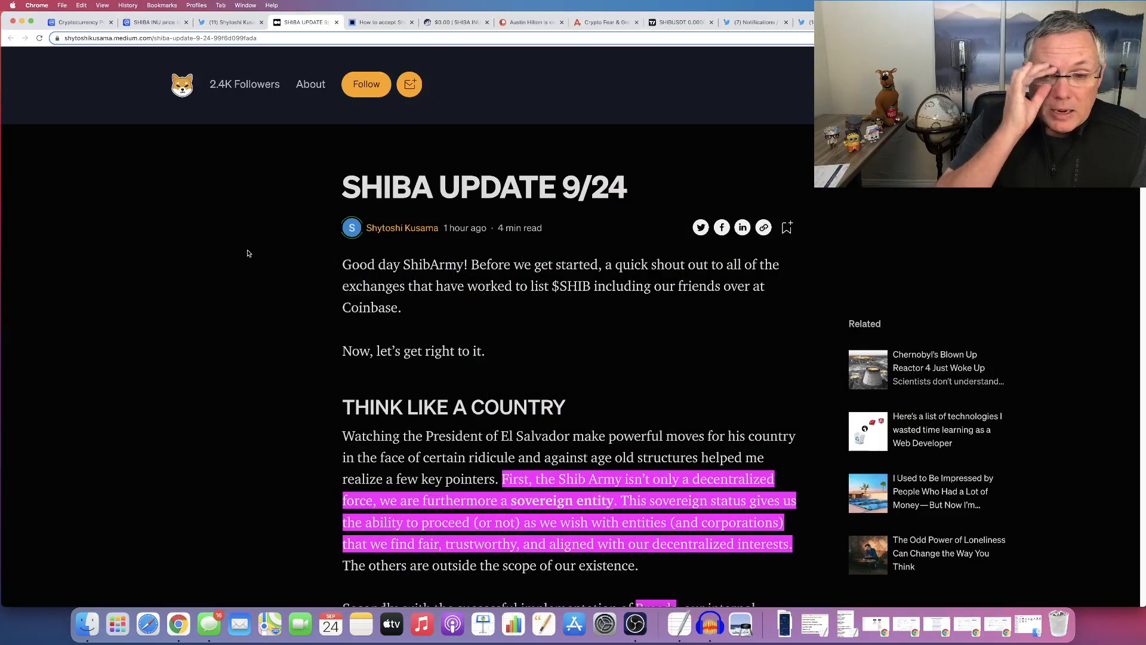
pyautogui.moveTo(704, 350)
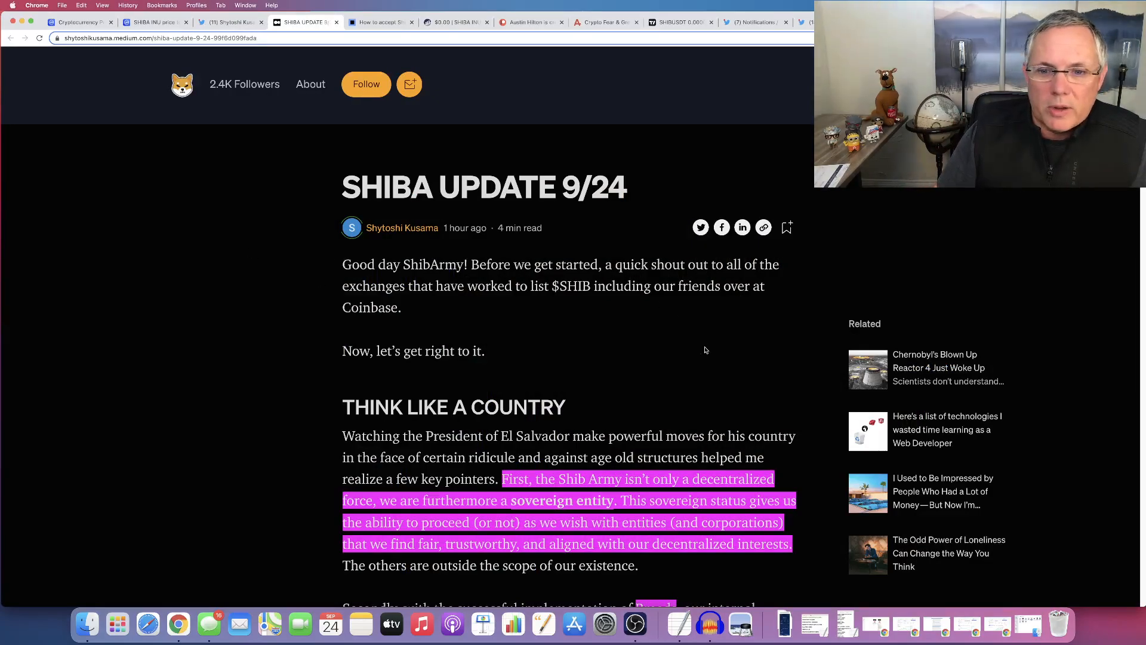
pyautogui.moveTo(675, 317)
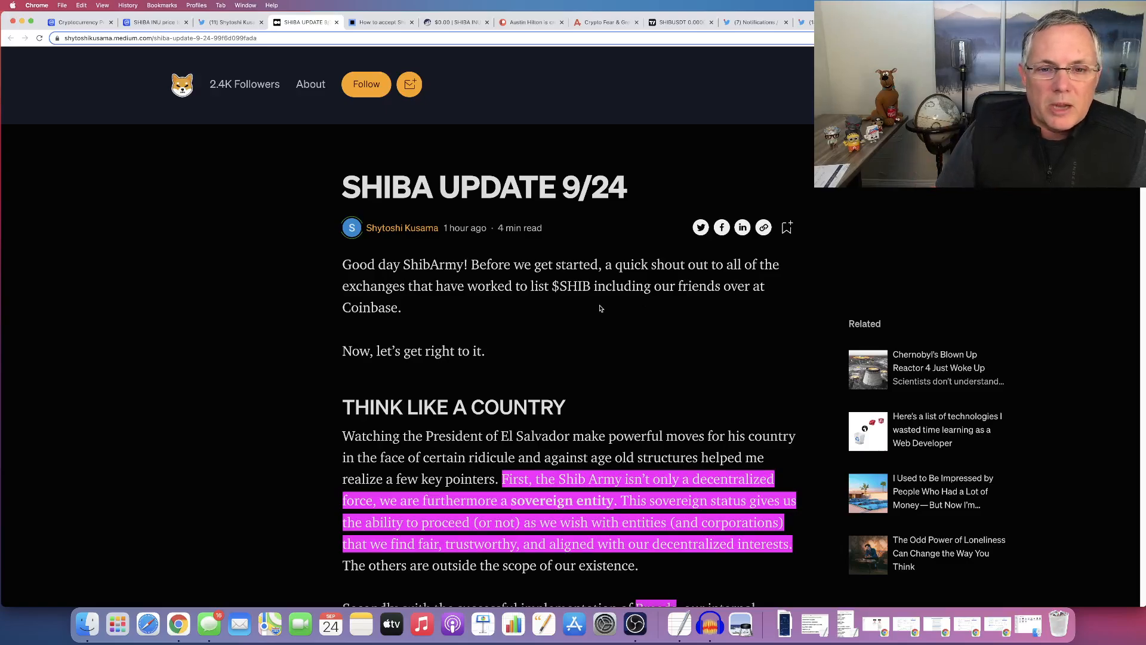
# - Read the opening greeting paragraph, selecting it, and continue down into THINK LIKE A COUNTRY
pyautogui.scroll(-3)
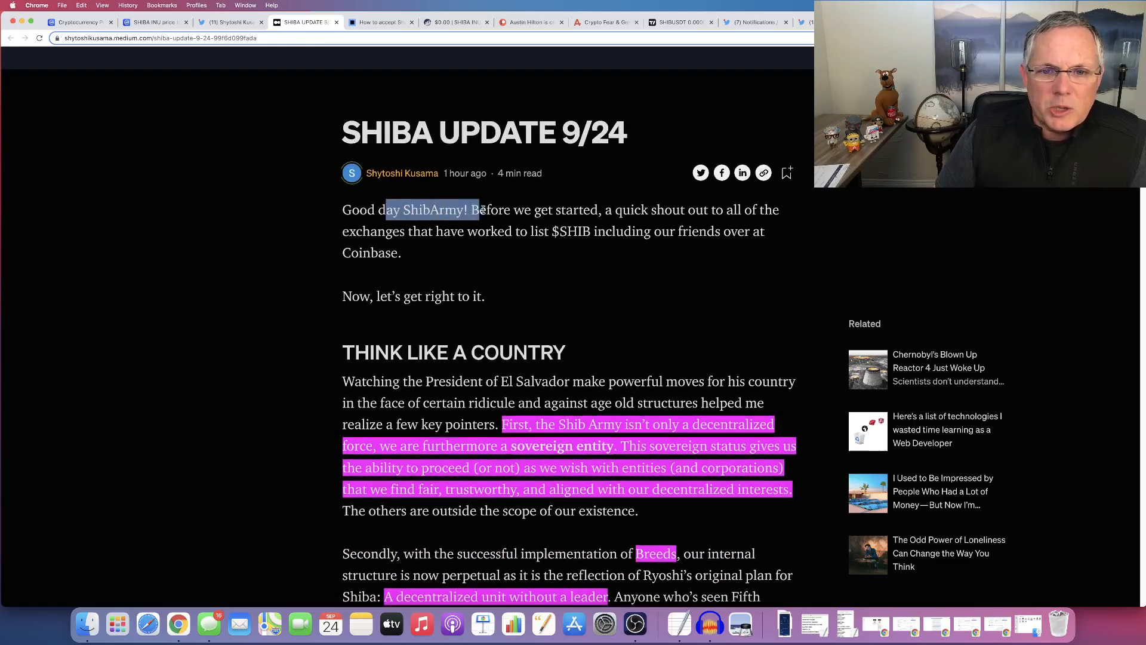
pyautogui.moveTo(480, 210); pyautogui.dragTo(457, 241)
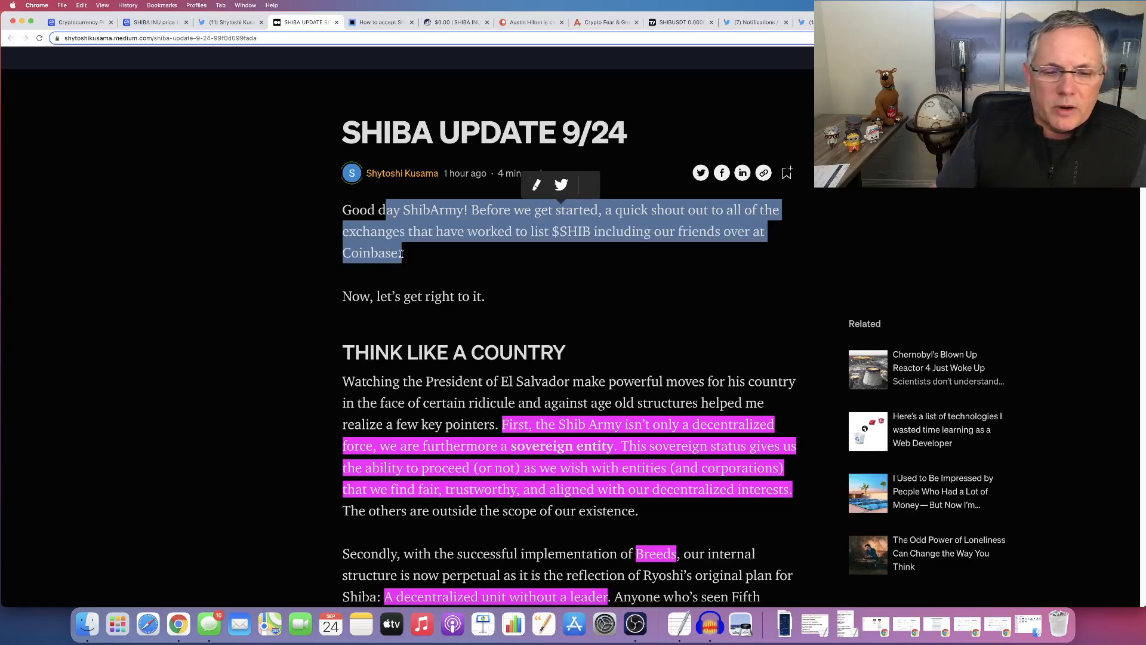
pyautogui.scroll(-3)
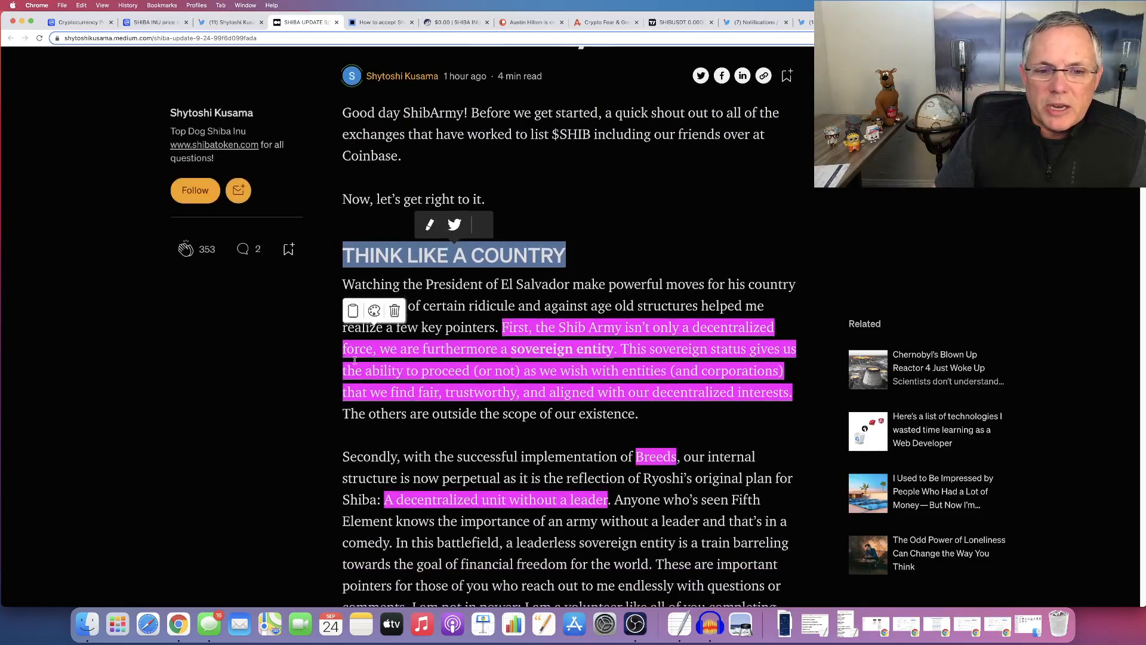
pyautogui.scroll(-3)
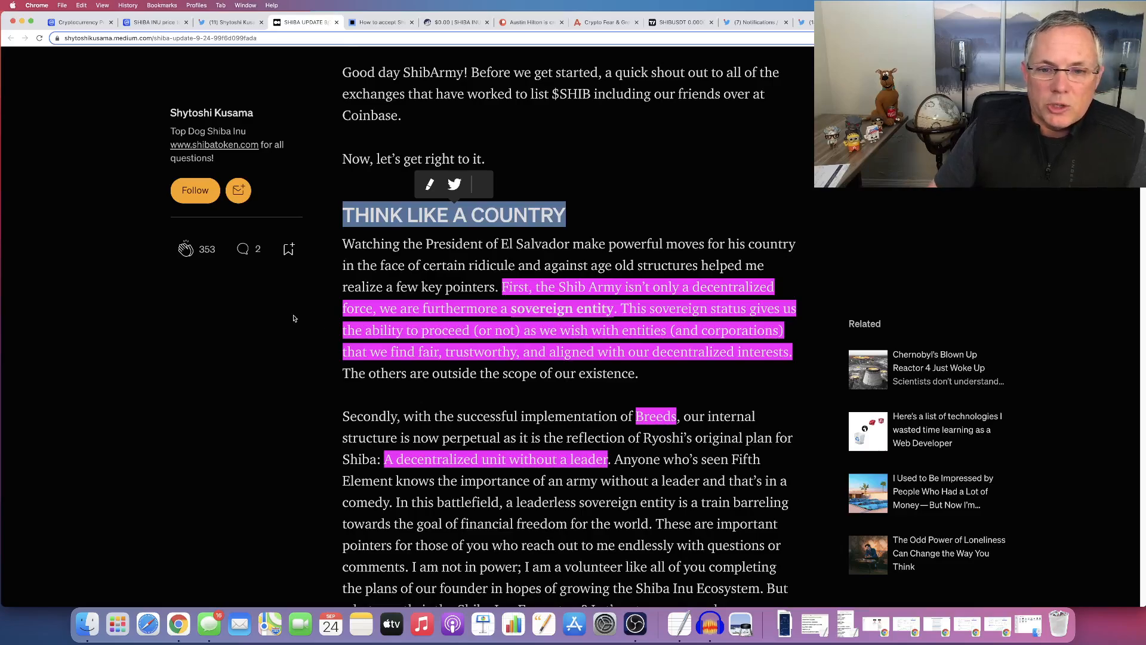
pyautogui.scroll(-3)
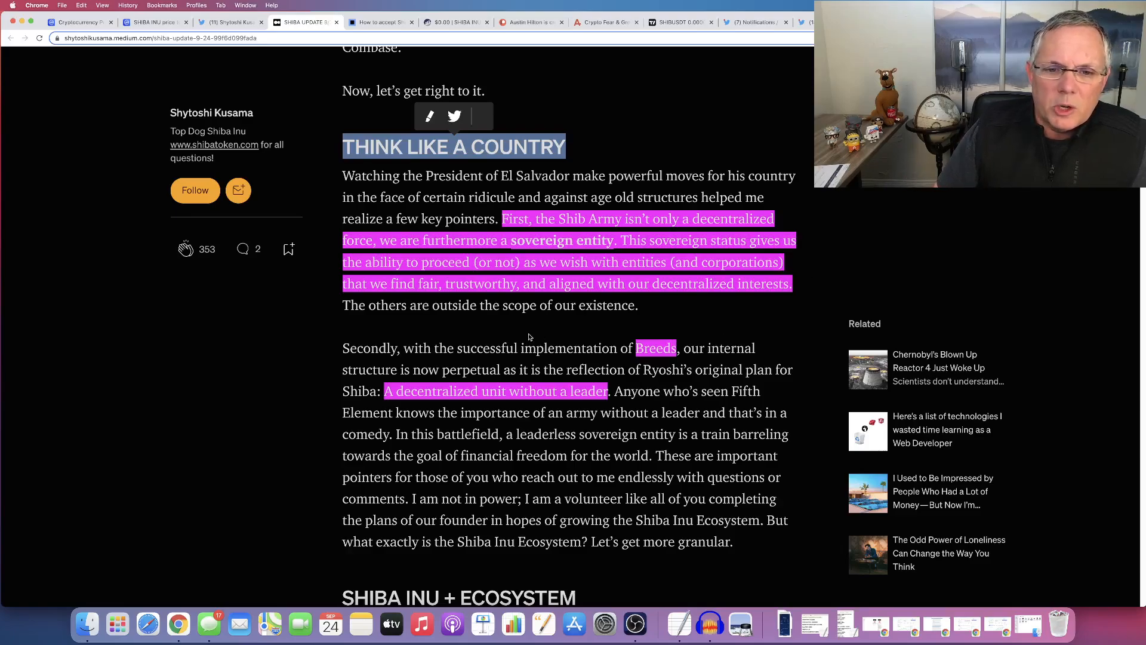
pyautogui.moveTo(580, 299)
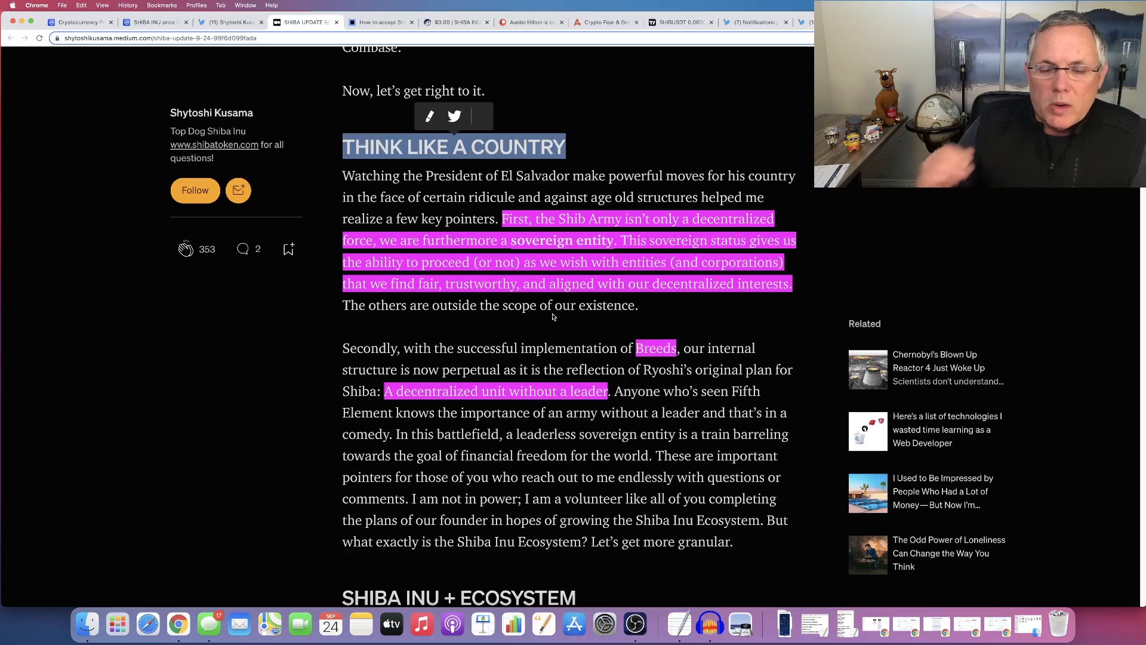
# - Switch back to the Twitter tab with Shytoshi Kusama's Shiboshis announcement tweet
pyautogui.click(227, 21)
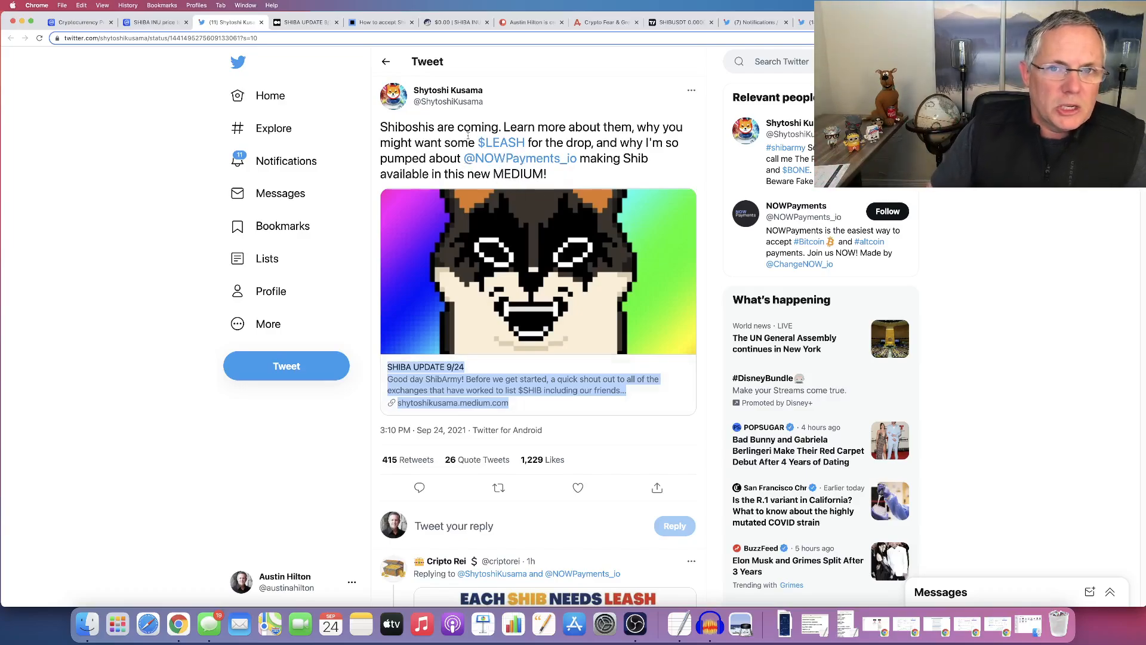
# - Return to the article and read down into the SHIBA INU + ECOSYSTEM section
pyautogui.click(454, 402)
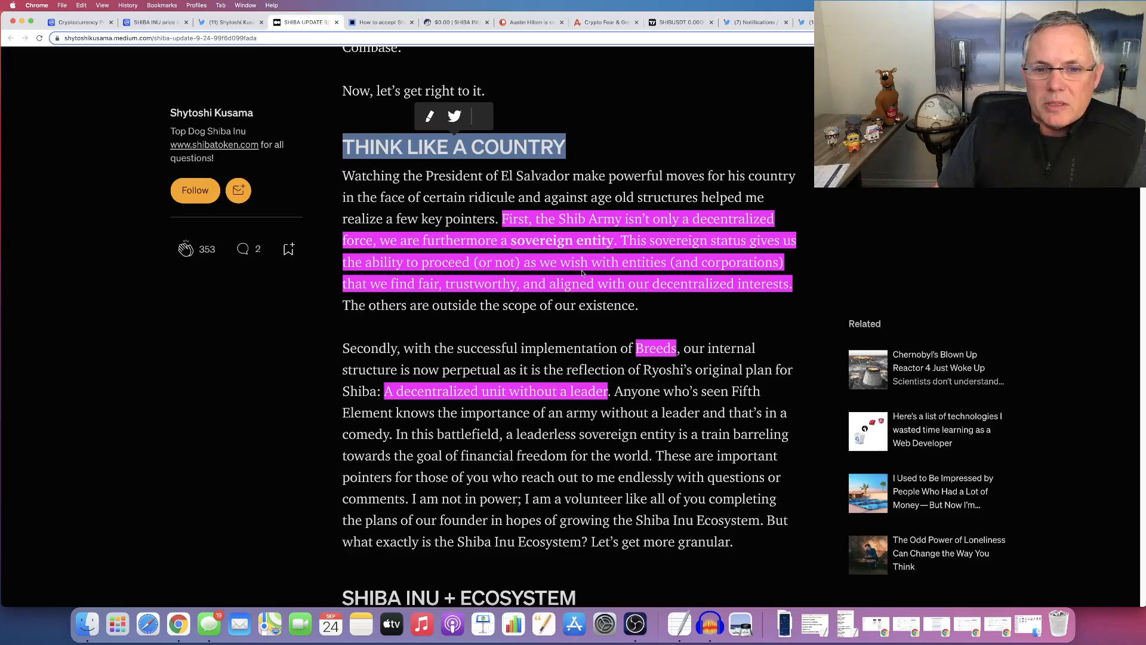
pyautogui.moveTo(837, 285)
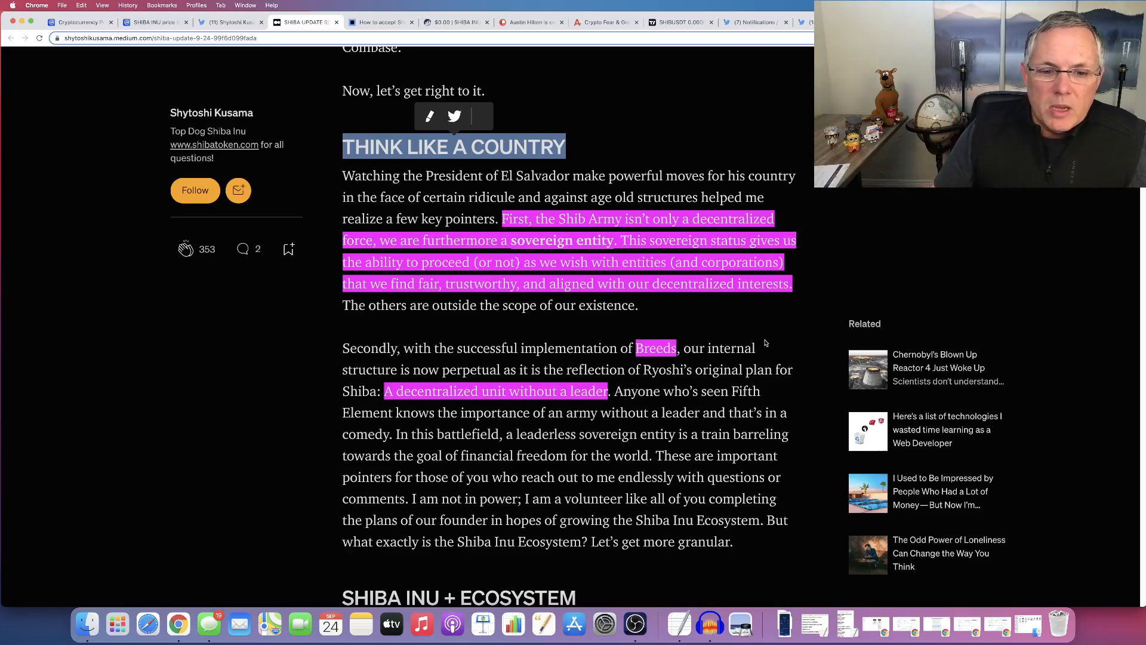
pyautogui.scroll(-3)
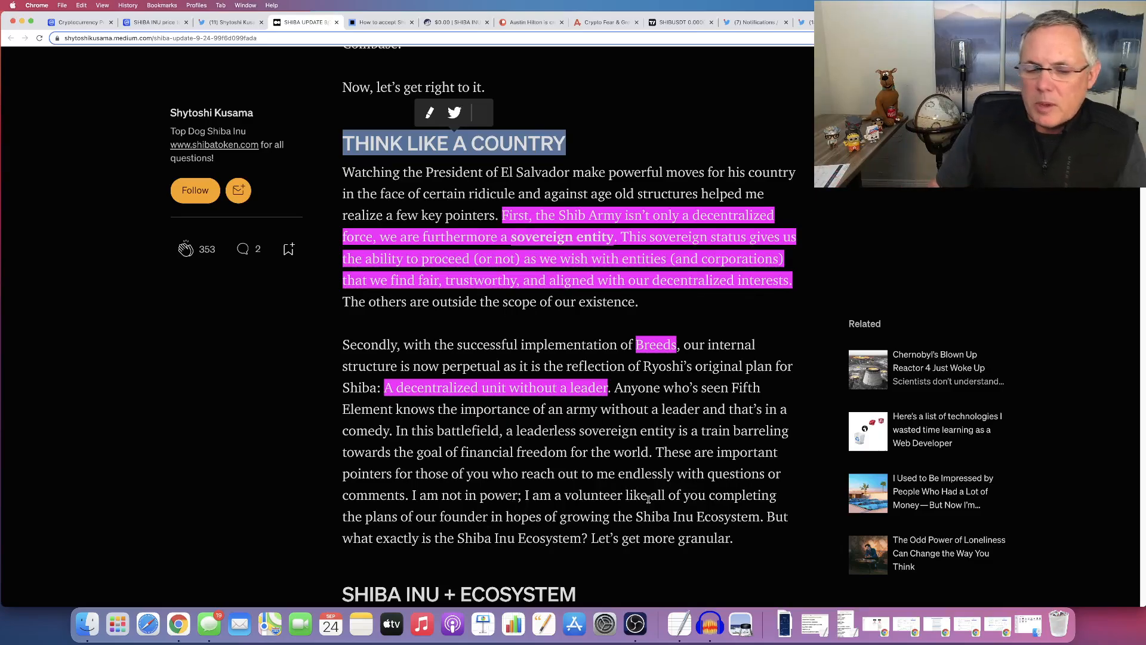
pyautogui.scroll(-3)
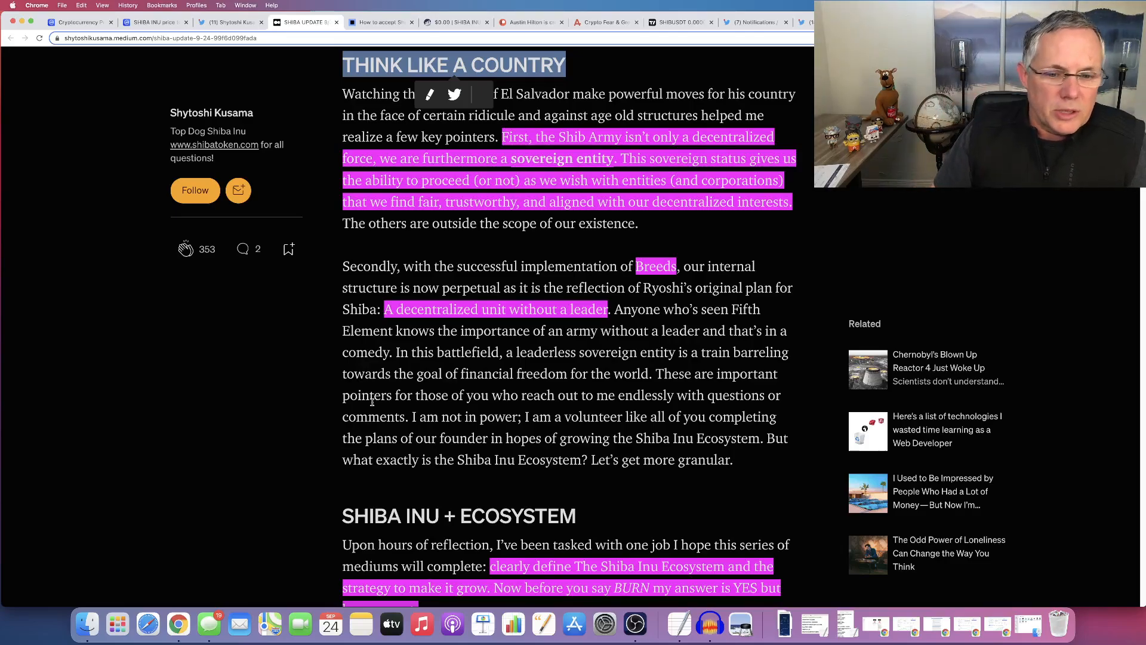
pyautogui.scroll(-3)
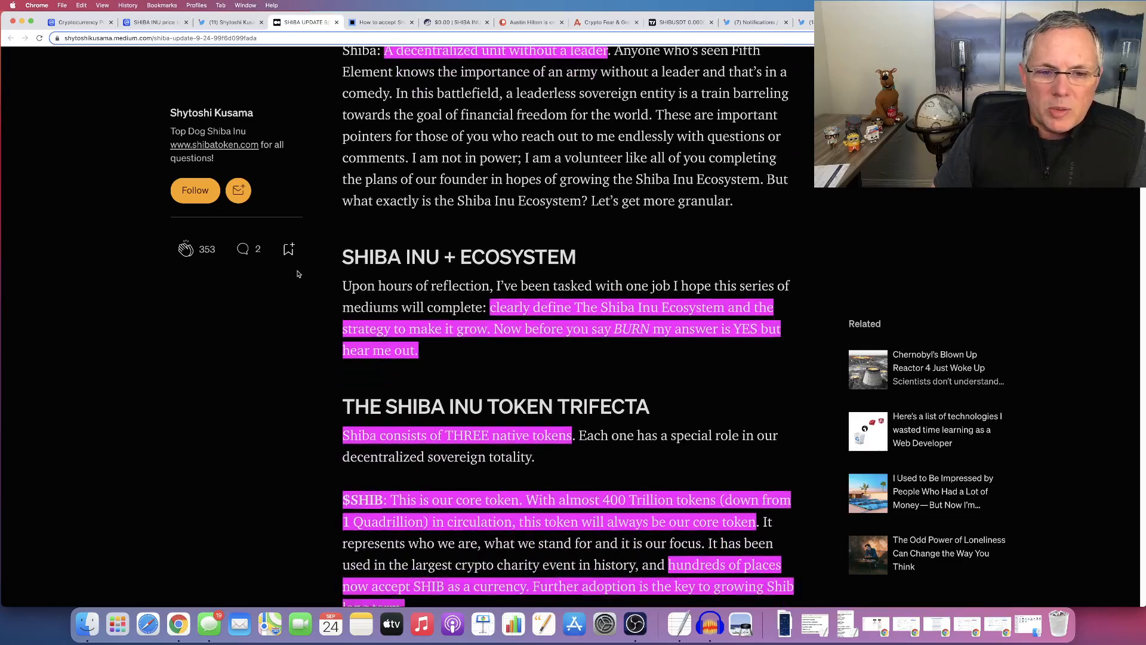
# - Select the highlighted ecosystem mission sentence, read the token trifecta, then move back up
pyautogui.doubleClick(458, 257)
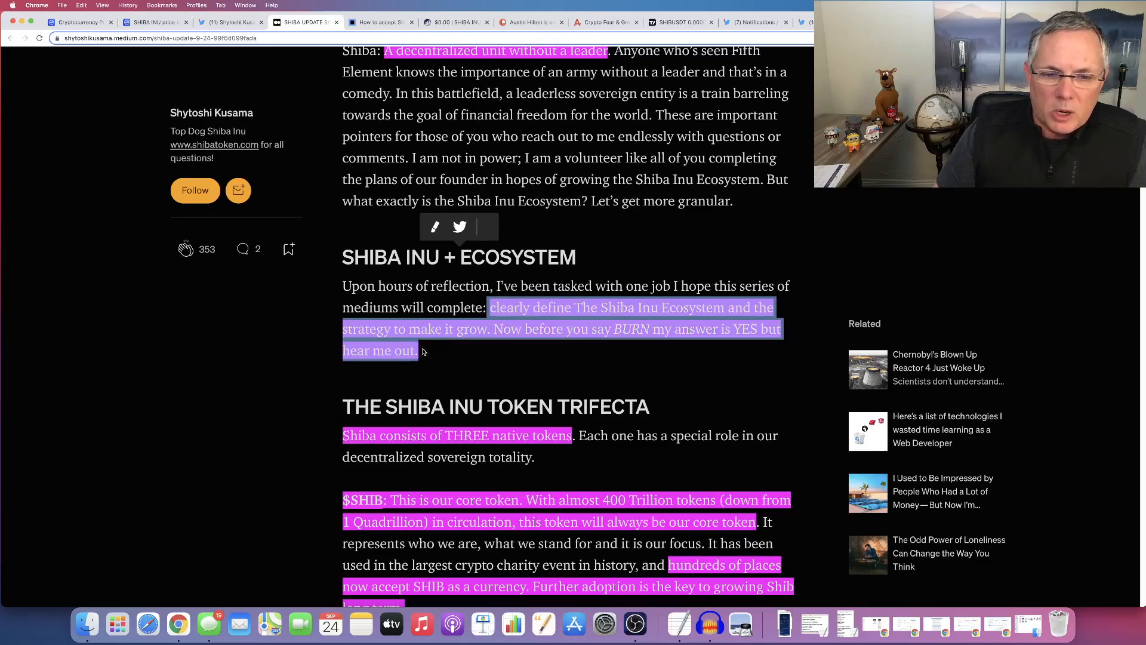
pyautogui.scroll(-3)
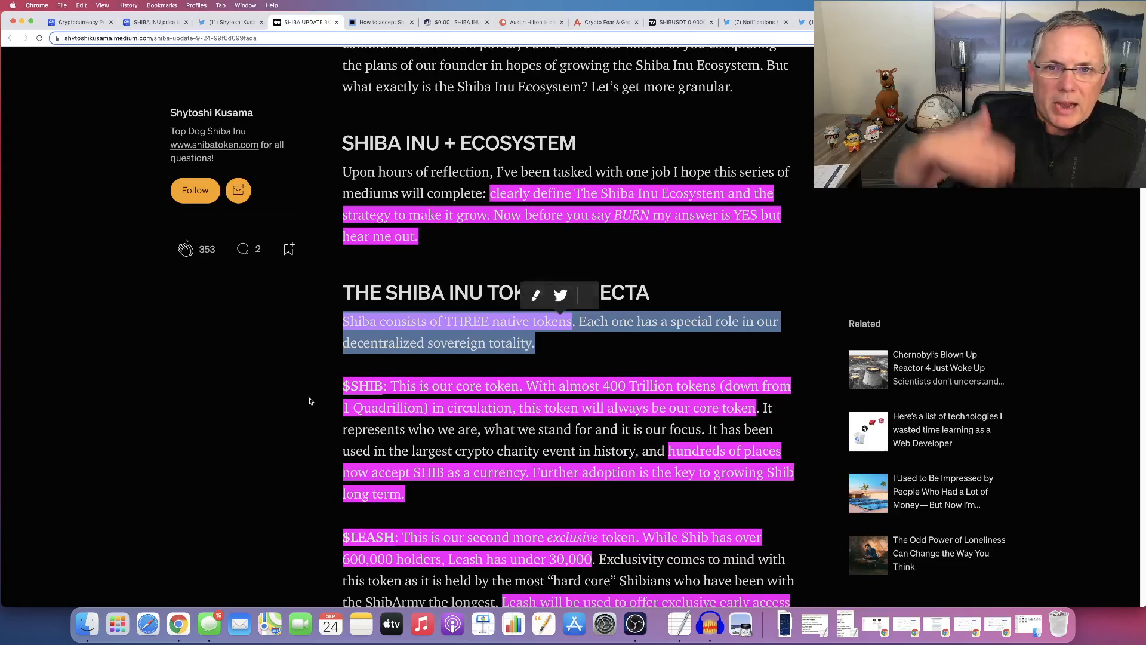
pyautogui.scroll(3)
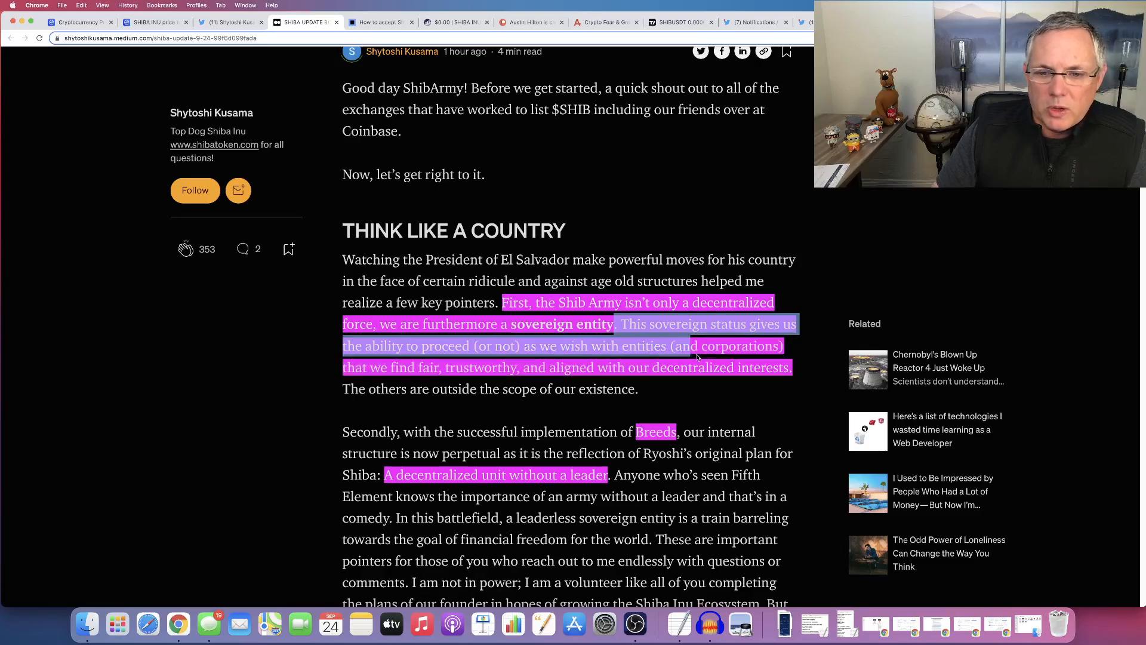
# - Read the Token Trifecta, selecting the $SHIB core token sentence and the word Exclusivity
pyautogui.scroll(-3)
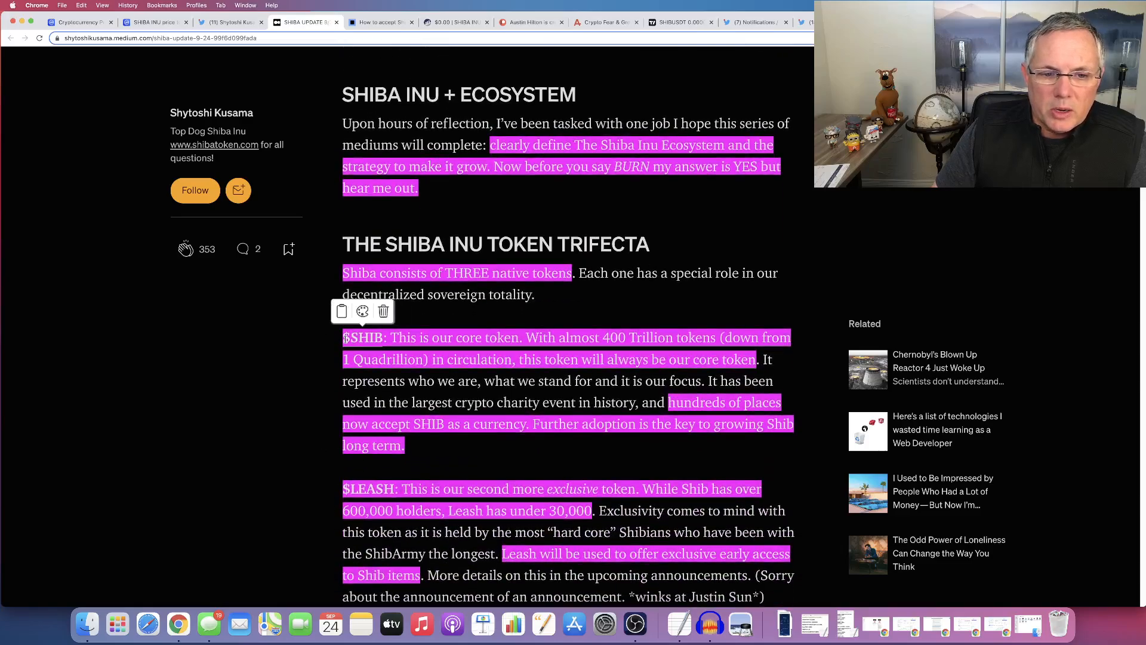
pyautogui.moveTo(343, 337); pyautogui.dragTo(539, 337)
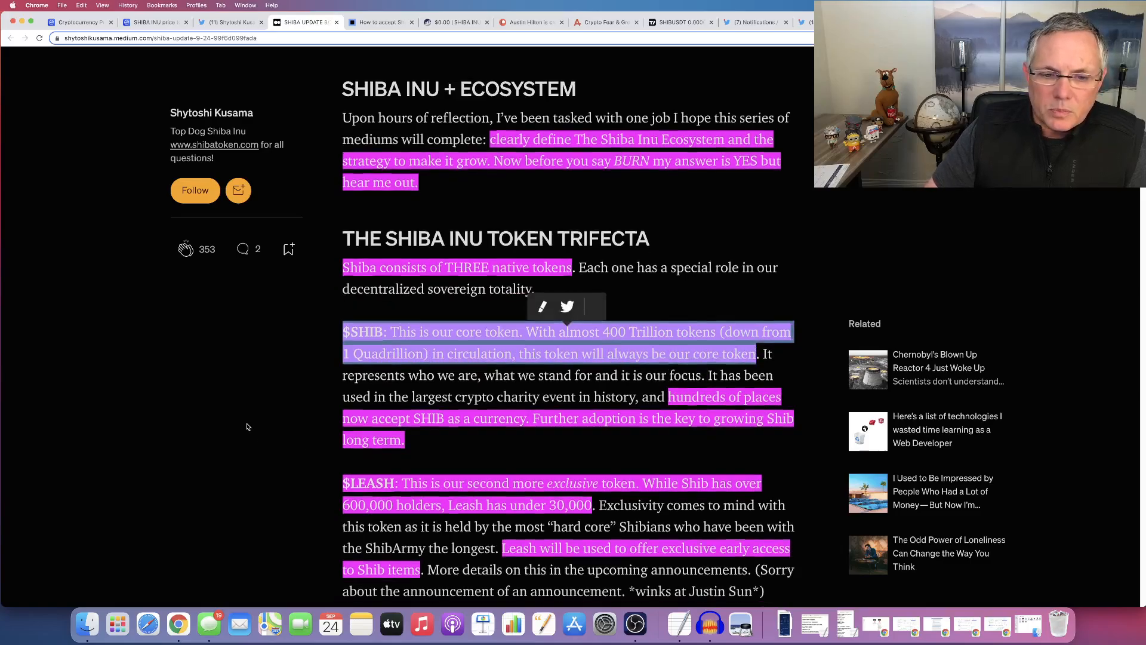
pyautogui.scroll(-3)
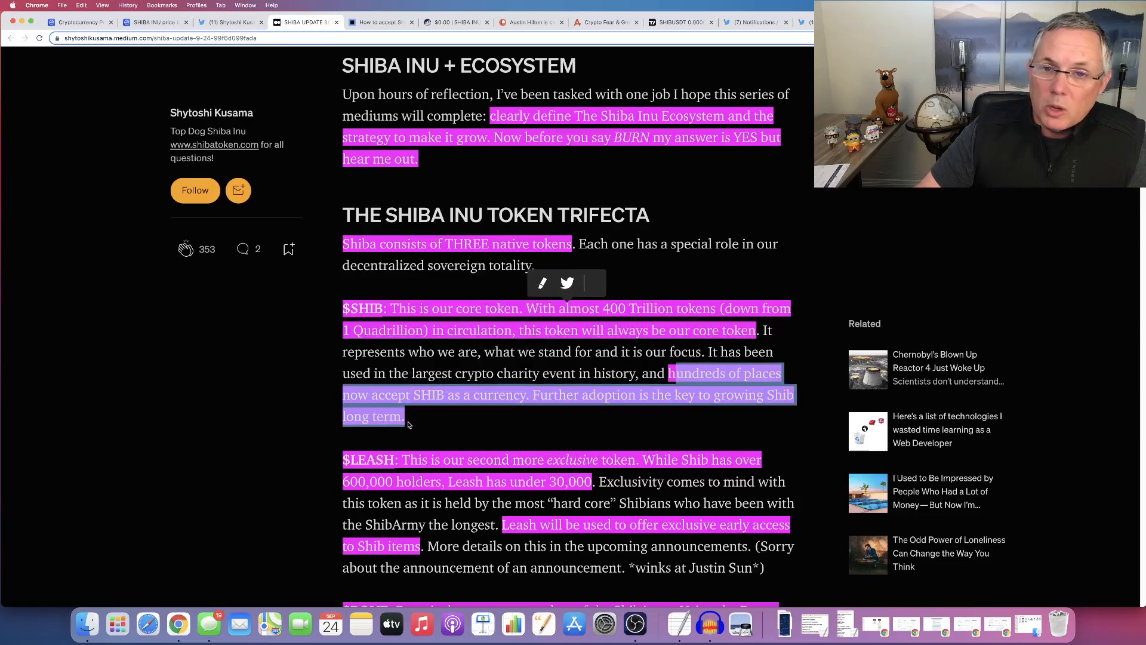
pyautogui.scroll(-3)
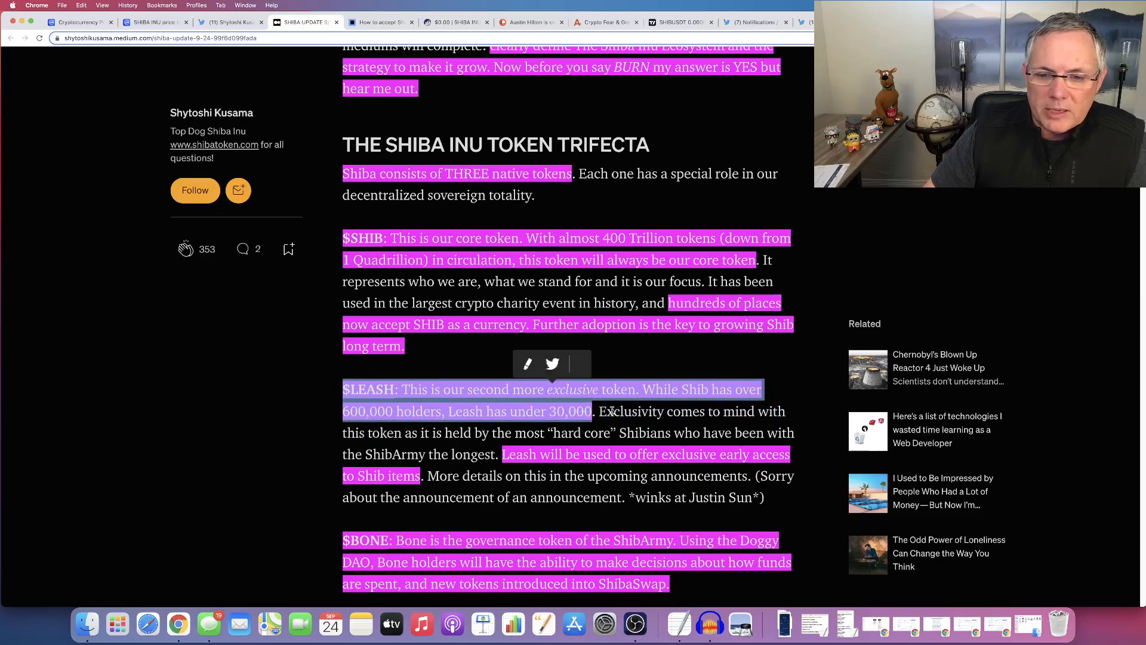
pyautogui.doubleClick(630, 411)
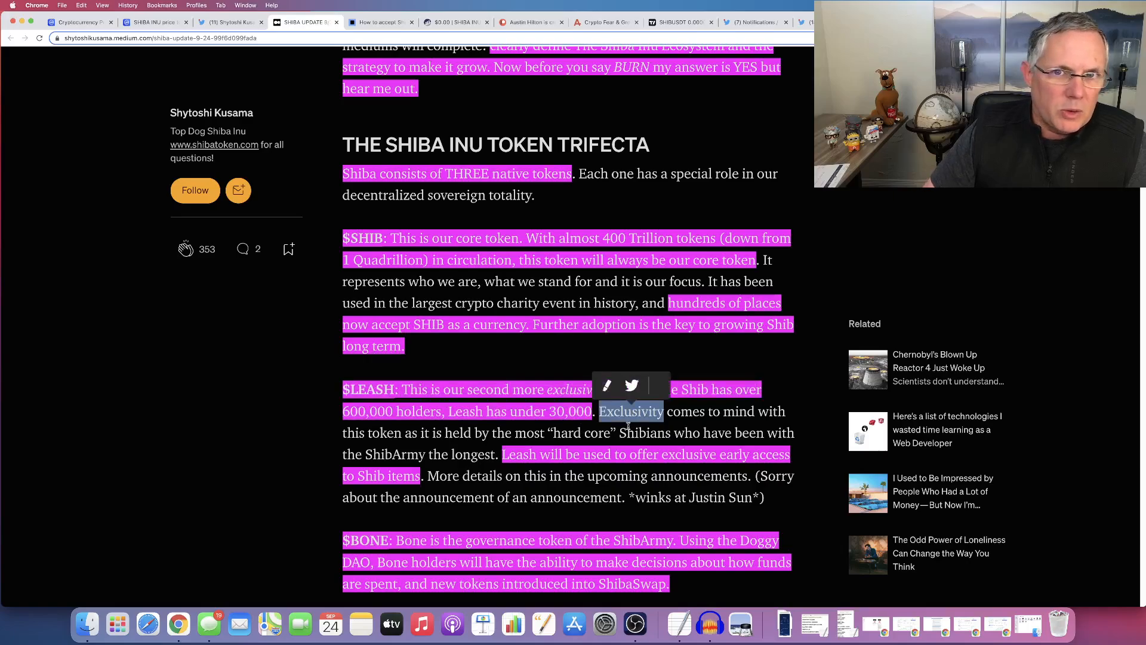
# - Continue past the $LEASH and $BONE paragraphs down to the UTILITY VIA USAGE section
pyautogui.scroll(-3)
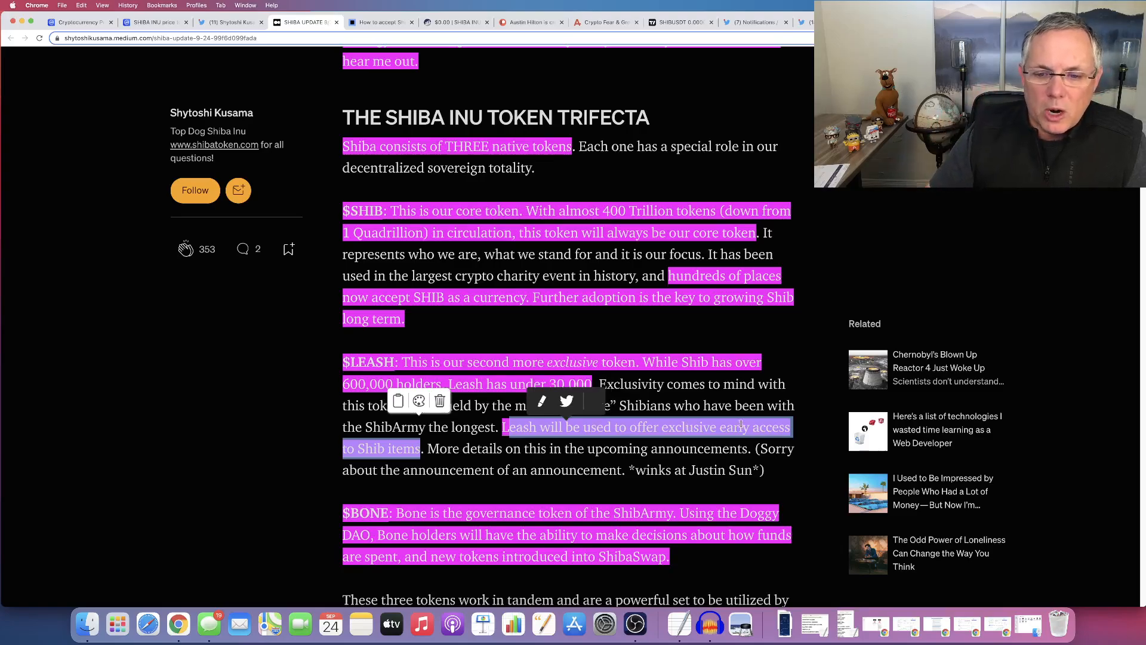
pyautogui.scroll(-3)
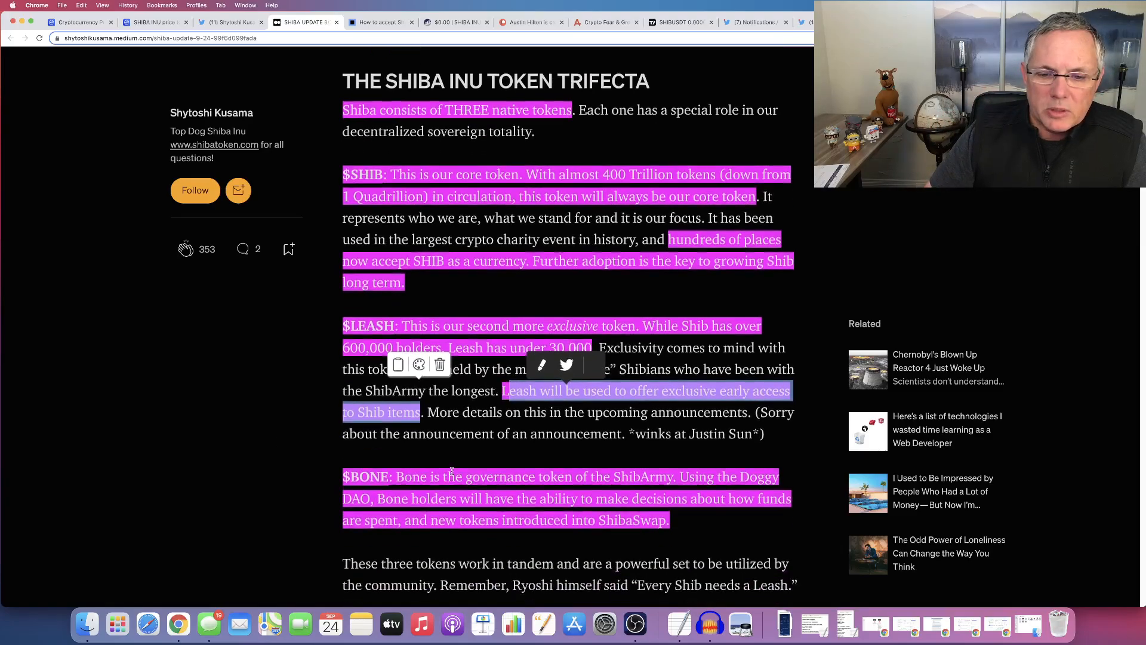
pyautogui.scroll(-3)
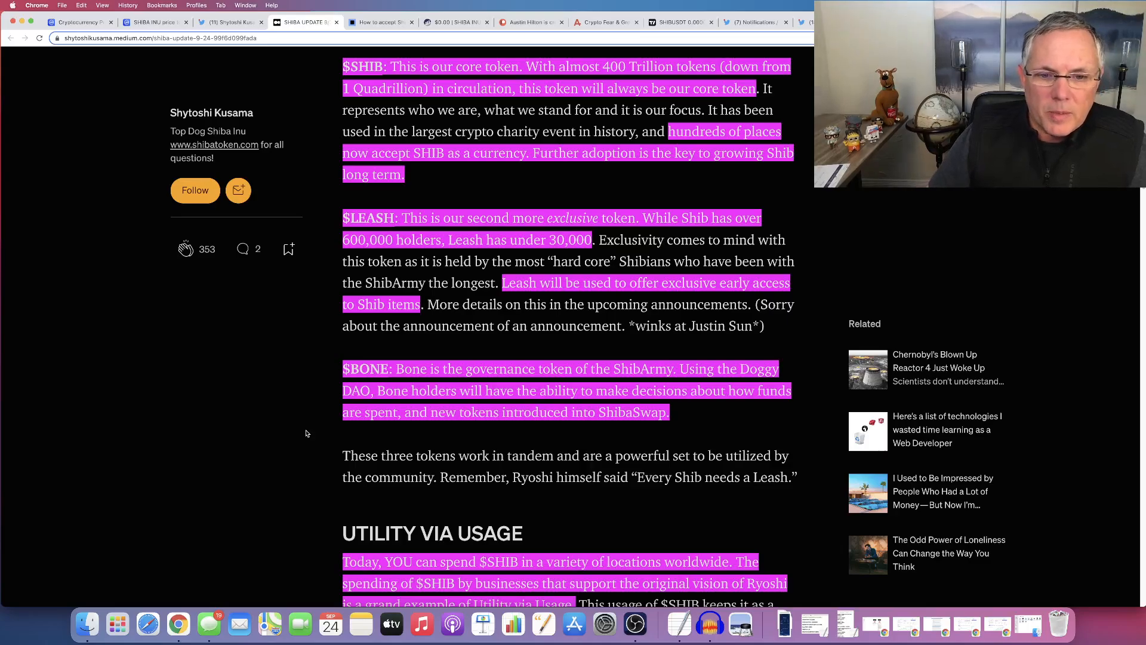
pyautogui.moveTo(282, 445)
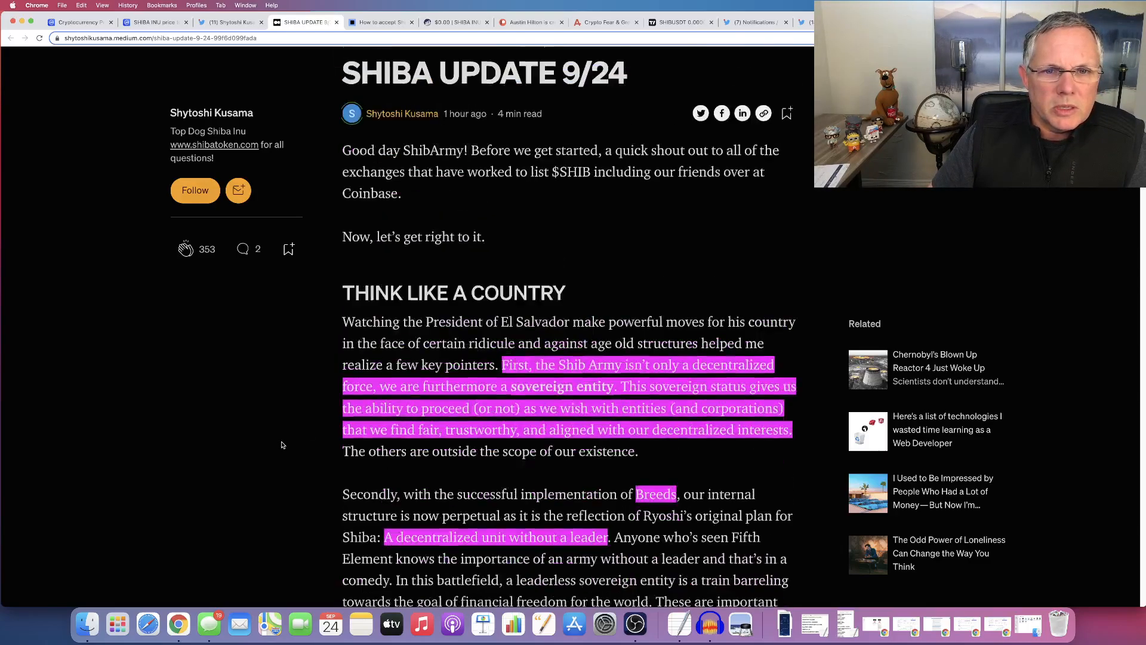
pyautogui.scroll(-3)
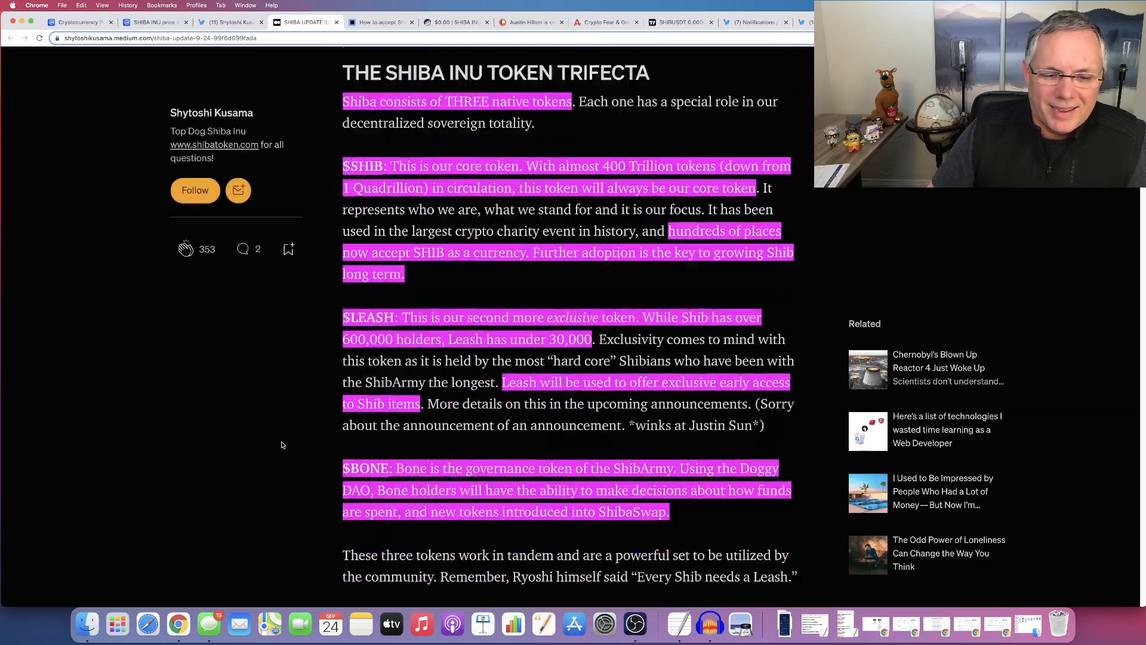
pyautogui.scroll(-3)
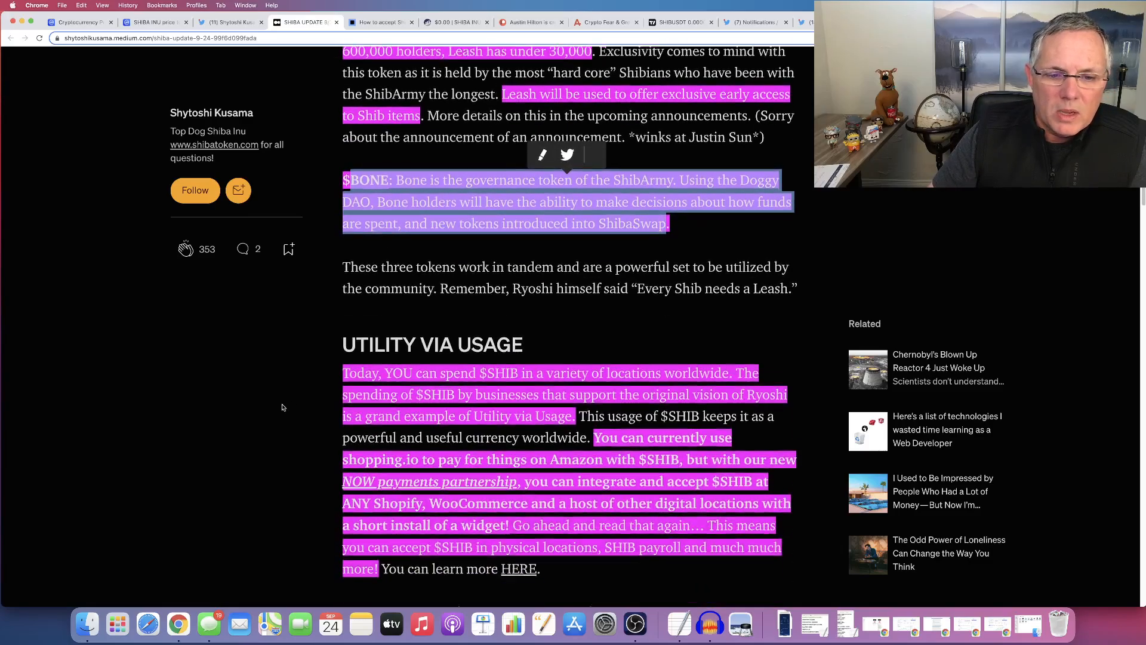
# - Move through the Utility Via Usage section to the NOWPayments partnership reference
pyautogui.scroll(-3)
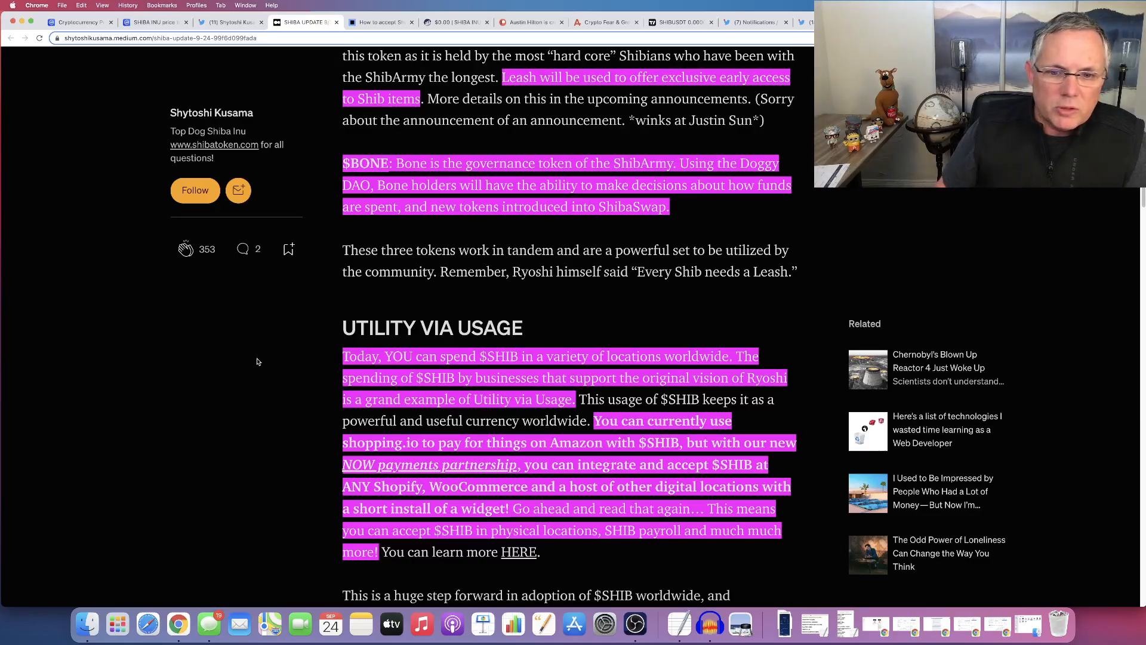
pyautogui.moveTo(253, 375)
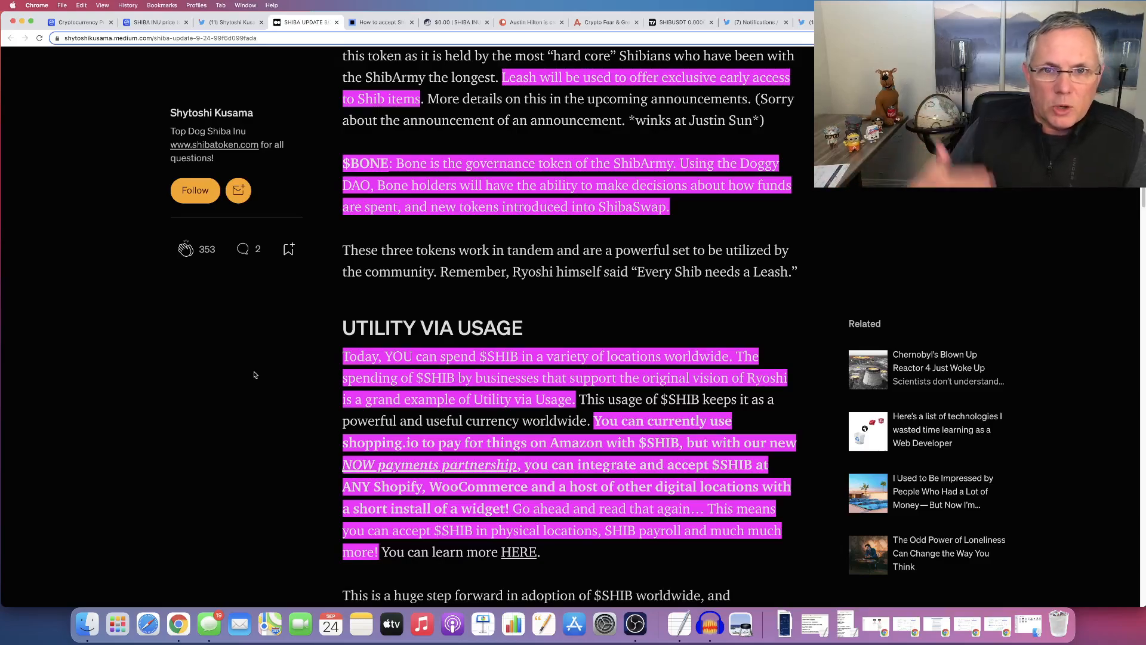
pyautogui.moveTo(320, 375)
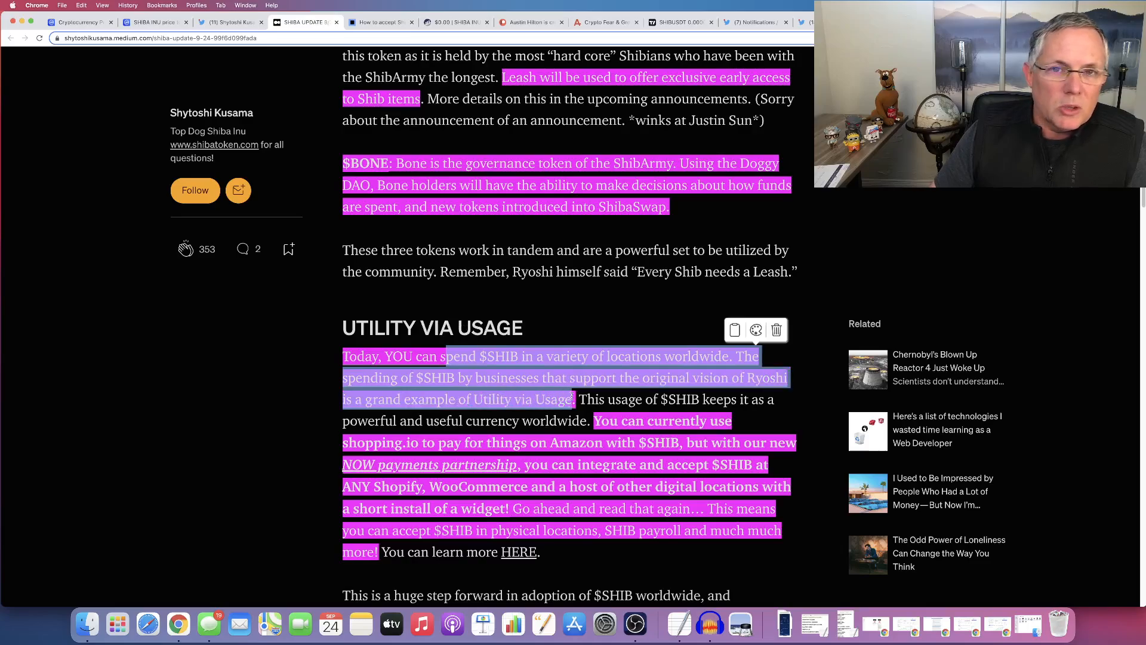
pyautogui.scroll(-3)
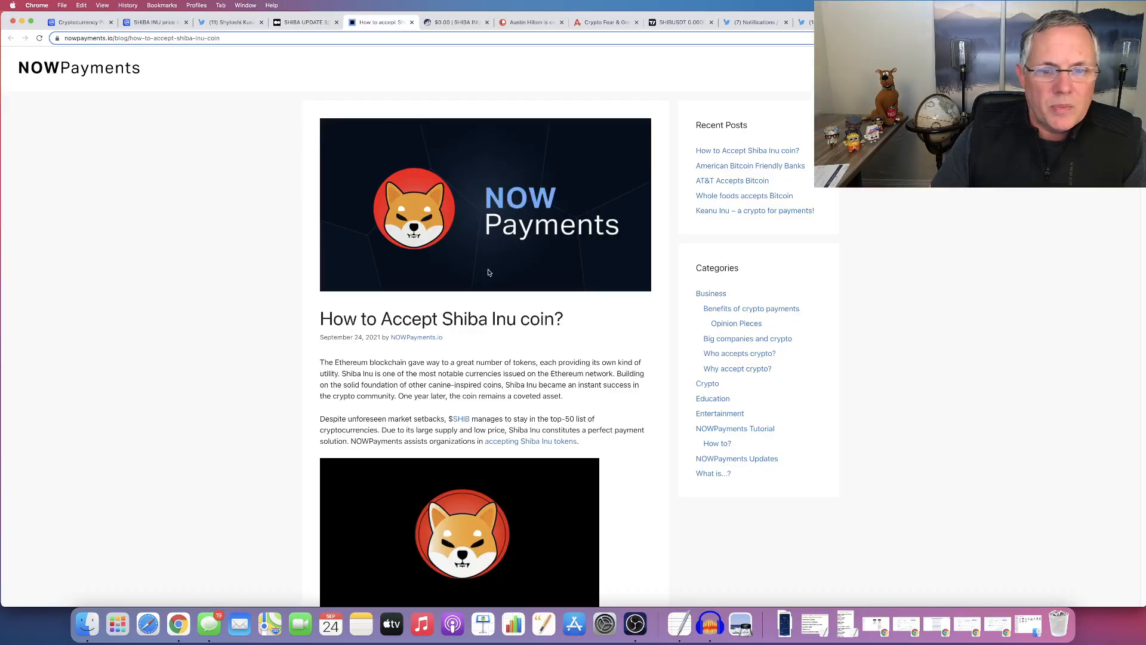
pyautogui.moveTo(291, 356)
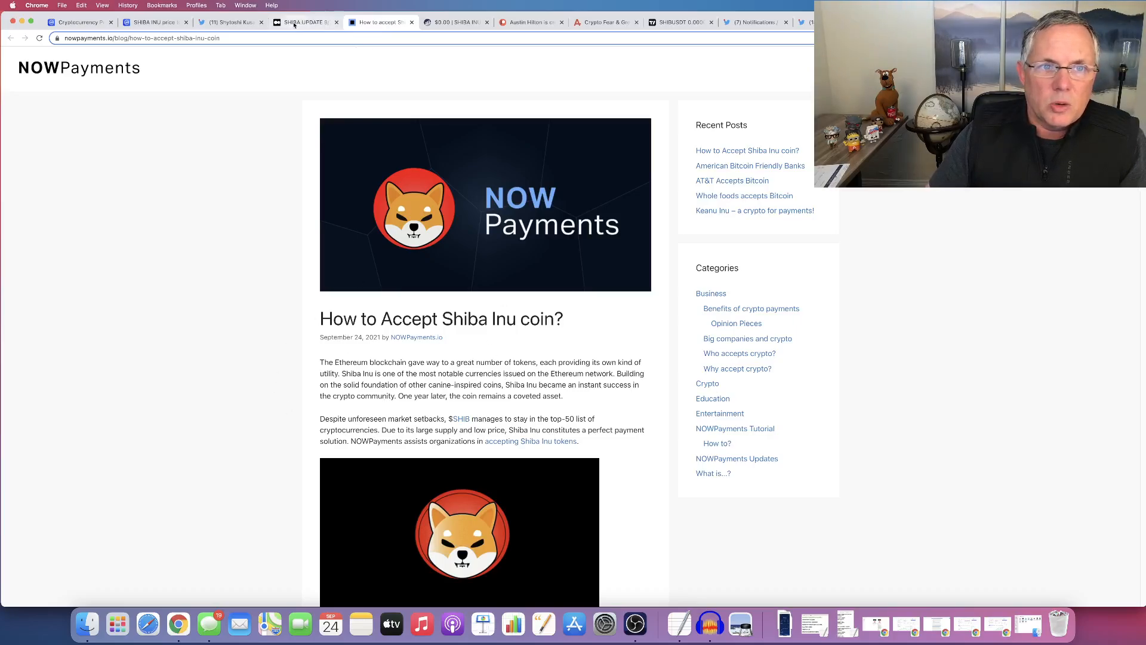
# - Return to the article and read on, selecting the sentence about worldwide $SHIB adoption
pyautogui.click(304, 22)
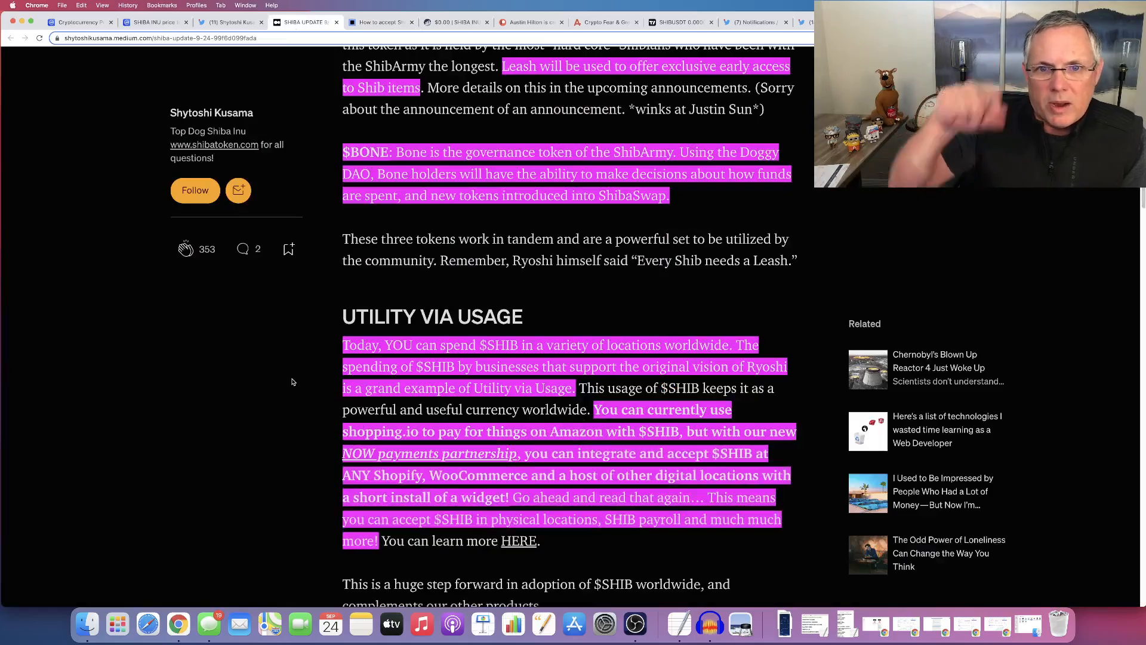
pyautogui.scroll(-3)
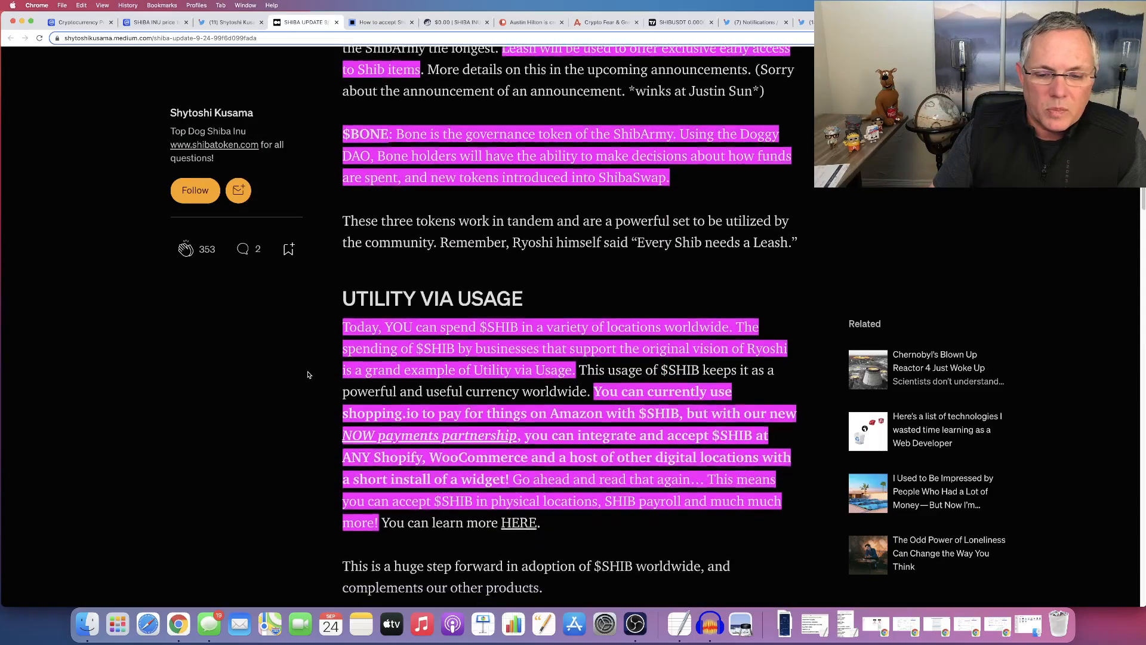
pyautogui.scroll(-3)
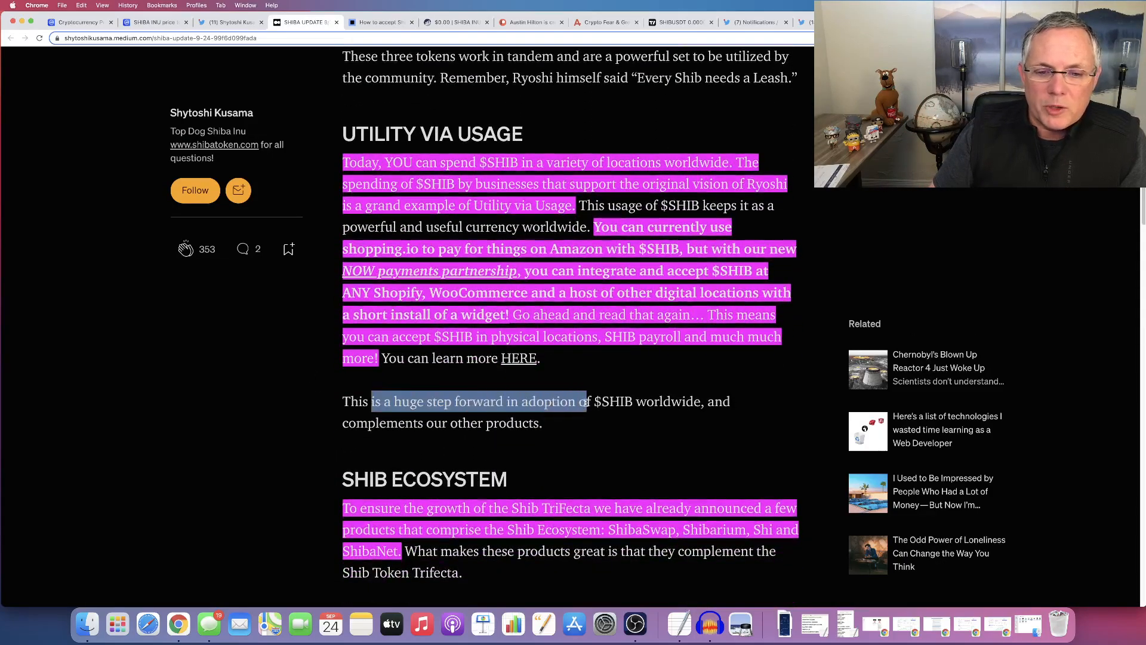
pyautogui.moveTo(588, 401); pyautogui.dragTo(542, 422)
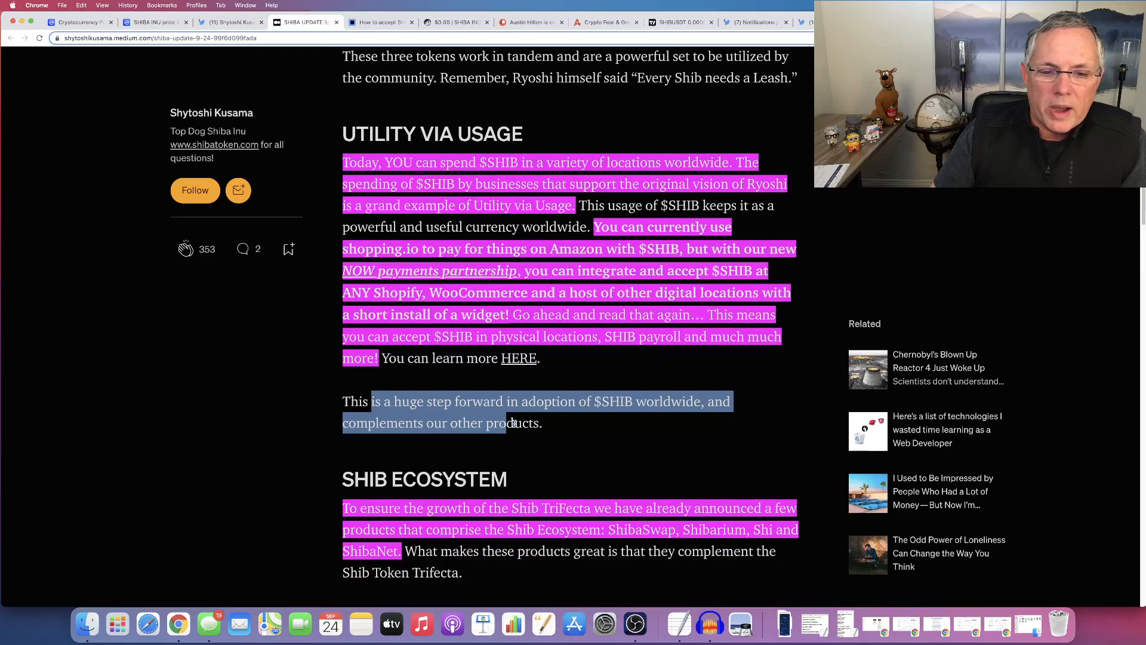
pyautogui.scroll(-3)
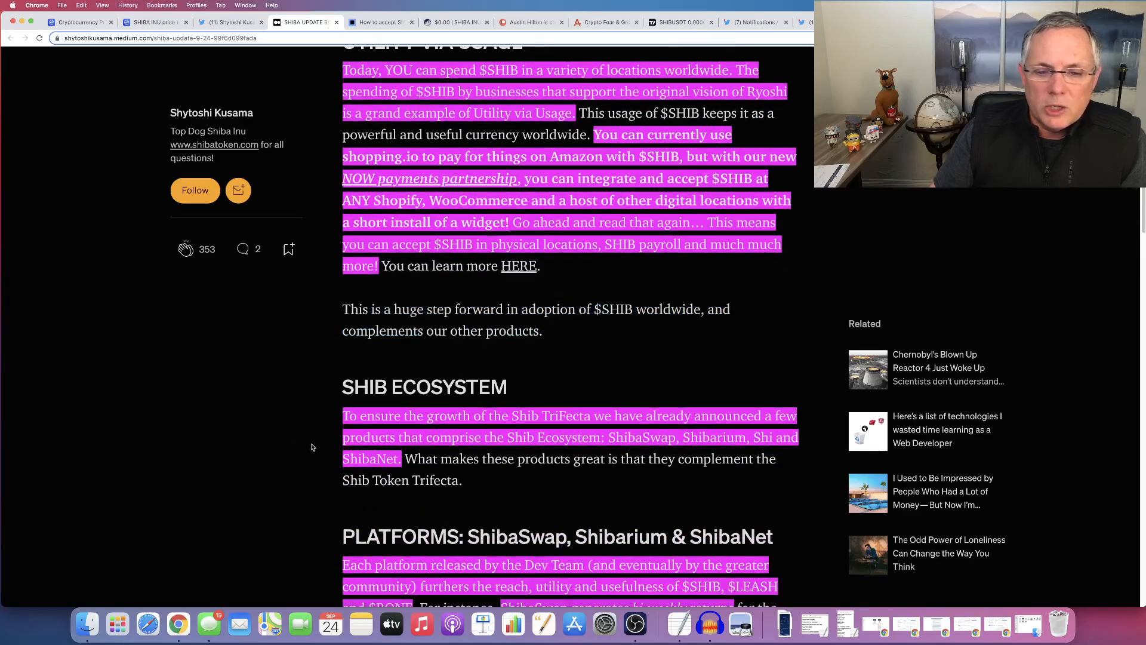
pyautogui.scroll(-3)
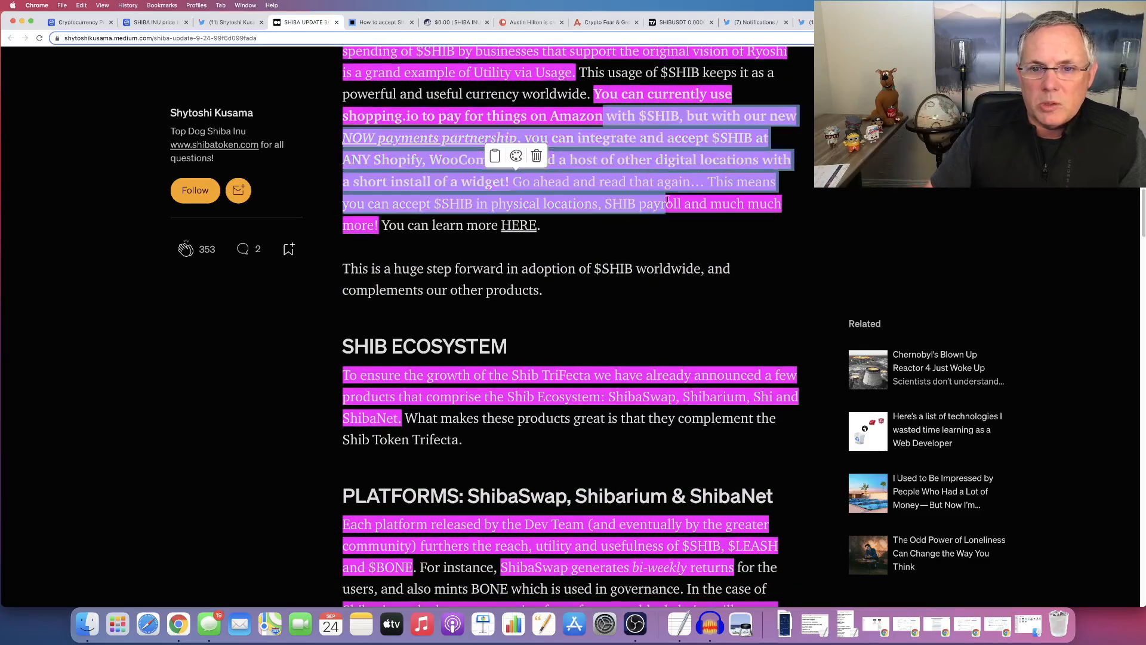
pyautogui.scroll(-3)
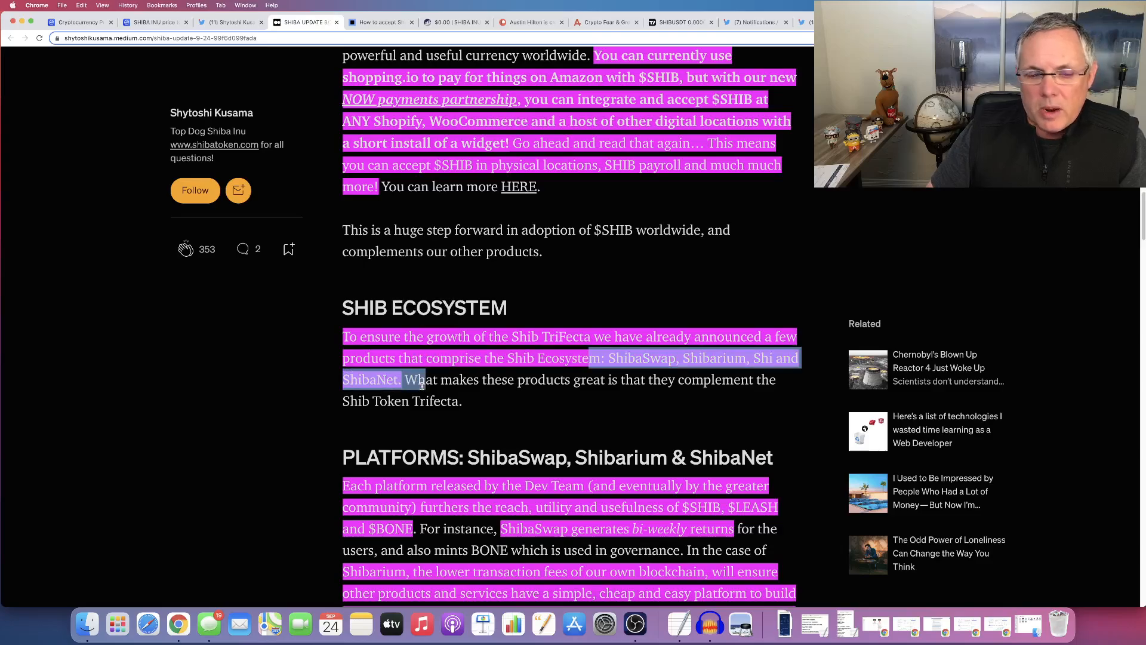
# - Select the Shib Ecosystem passage and the ShibaSwap bi-weekly returns phrase, reaching the Shiboshis heading
pyautogui.moveTo(468, 457); pyautogui.dragTo(771, 458)
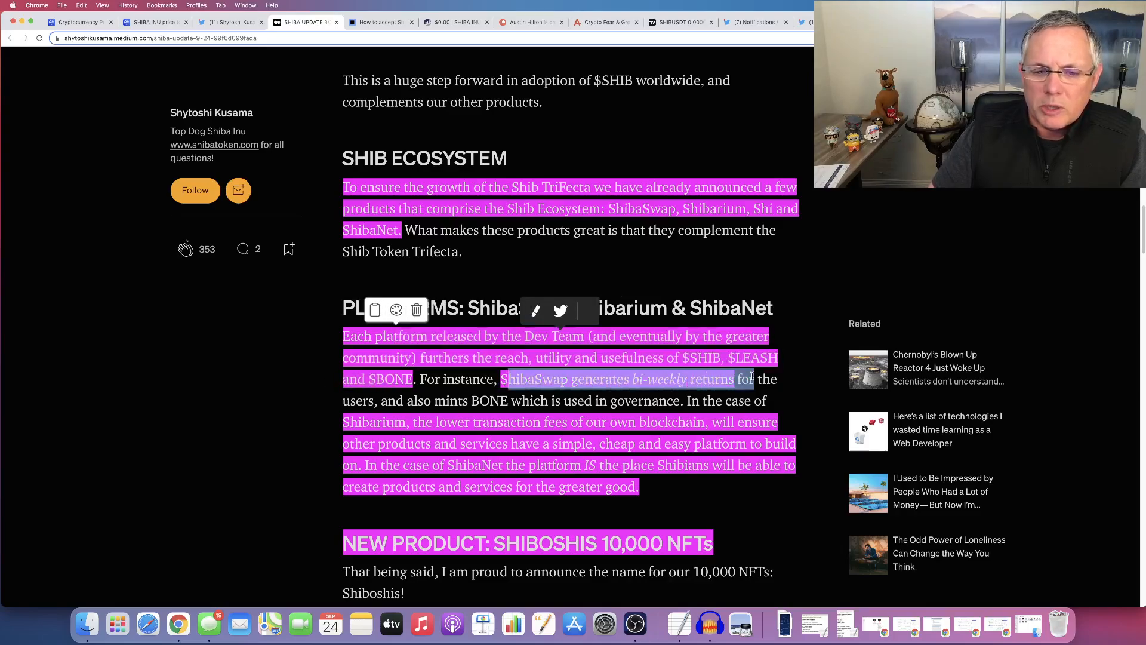
pyautogui.moveTo(750, 378); pyautogui.dragTo(588, 400)
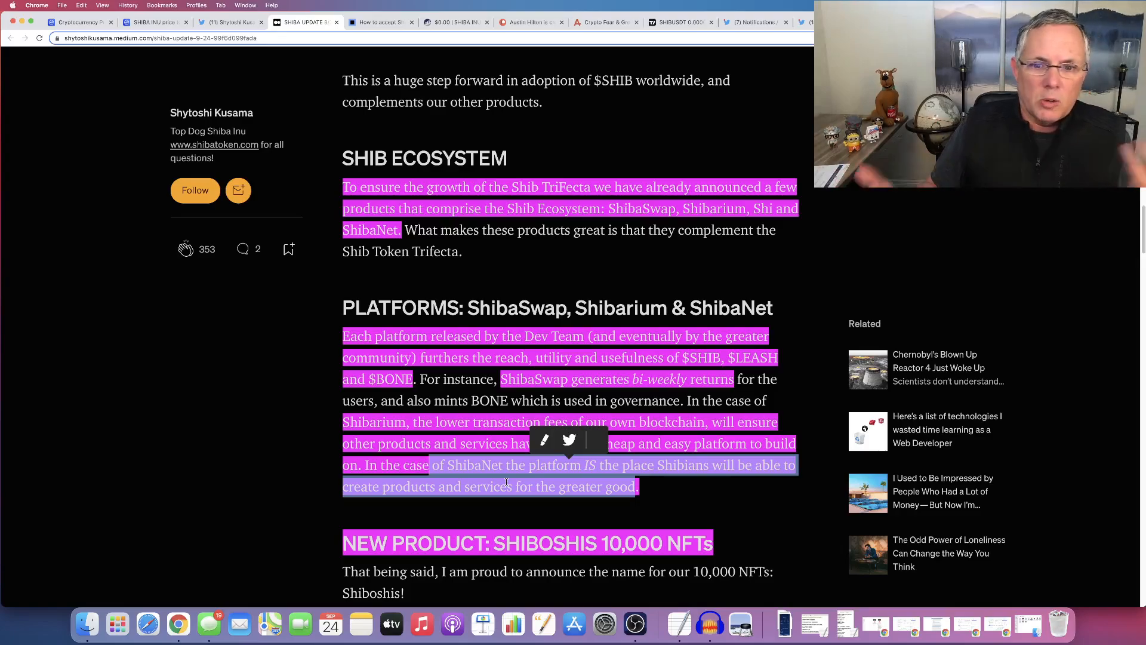
pyautogui.scroll(-3)
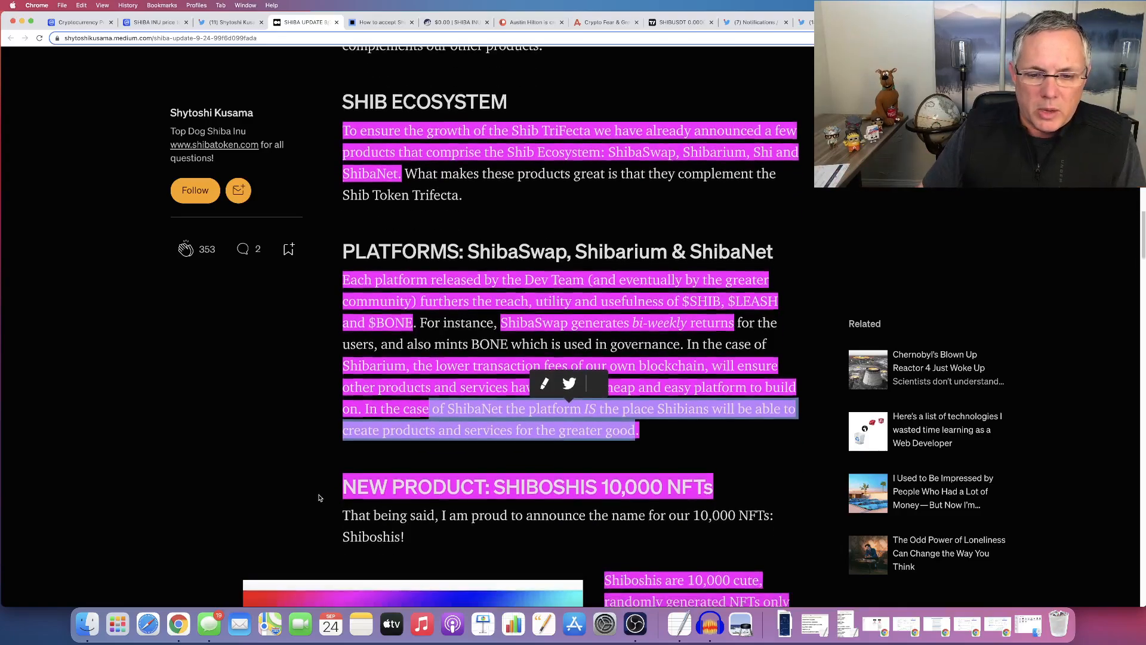
# - Read the Shiboshis 10,000 NFTs section down to the closing roadmap note and WOOF WOOF! sign-off
pyautogui.scroll(-3)
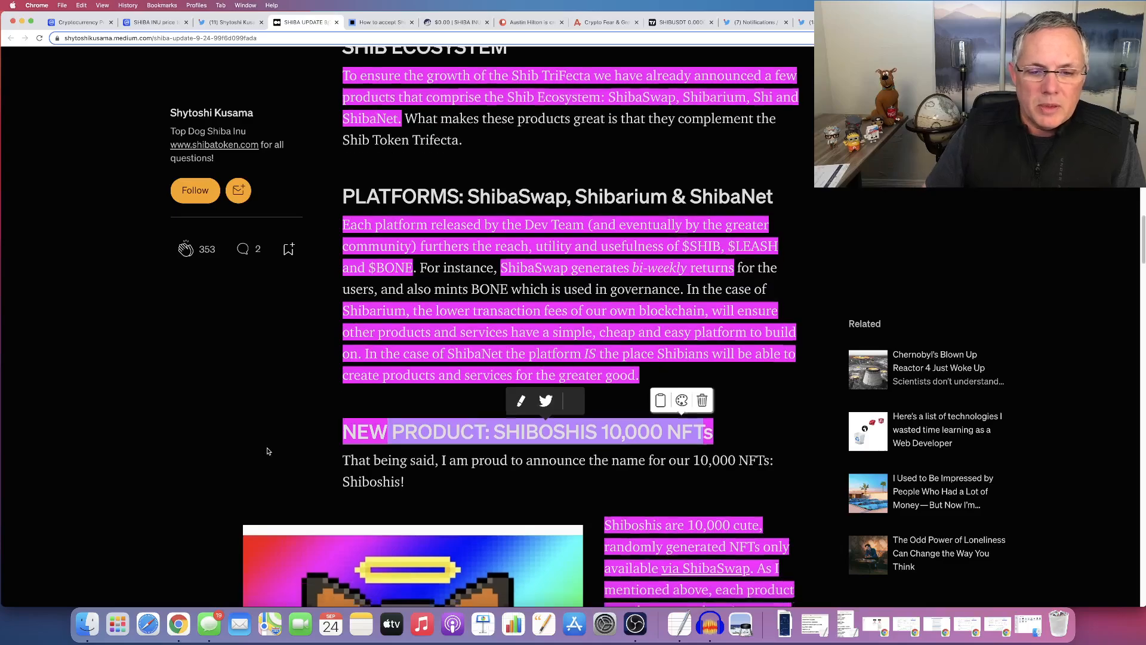
pyautogui.scroll(-3)
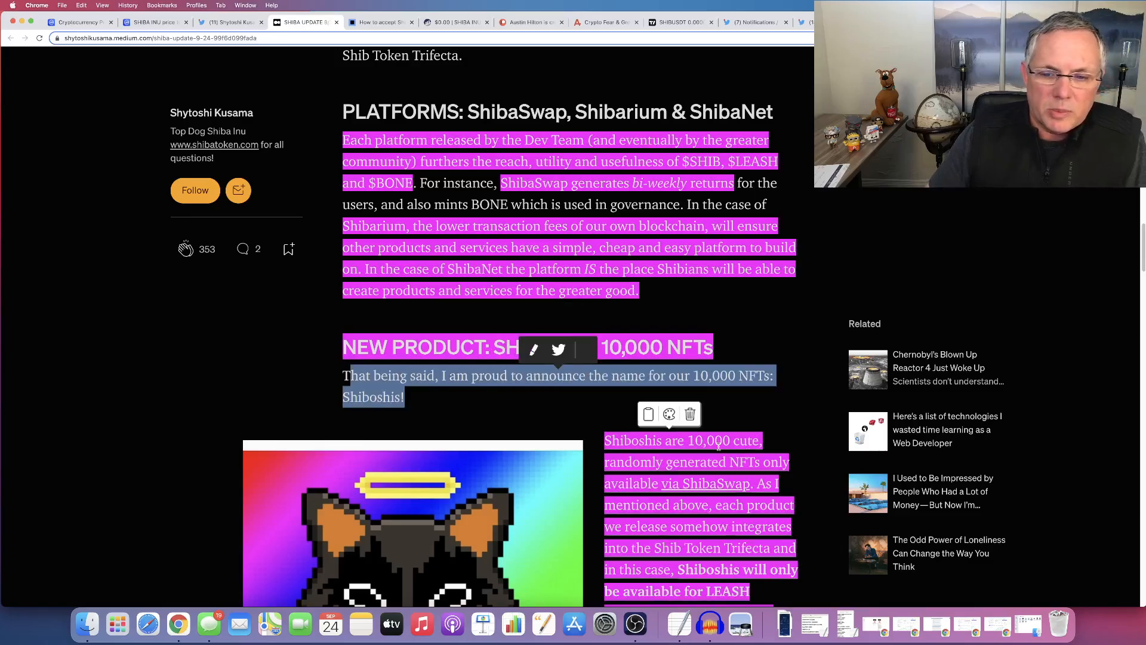
pyautogui.scroll(-3)
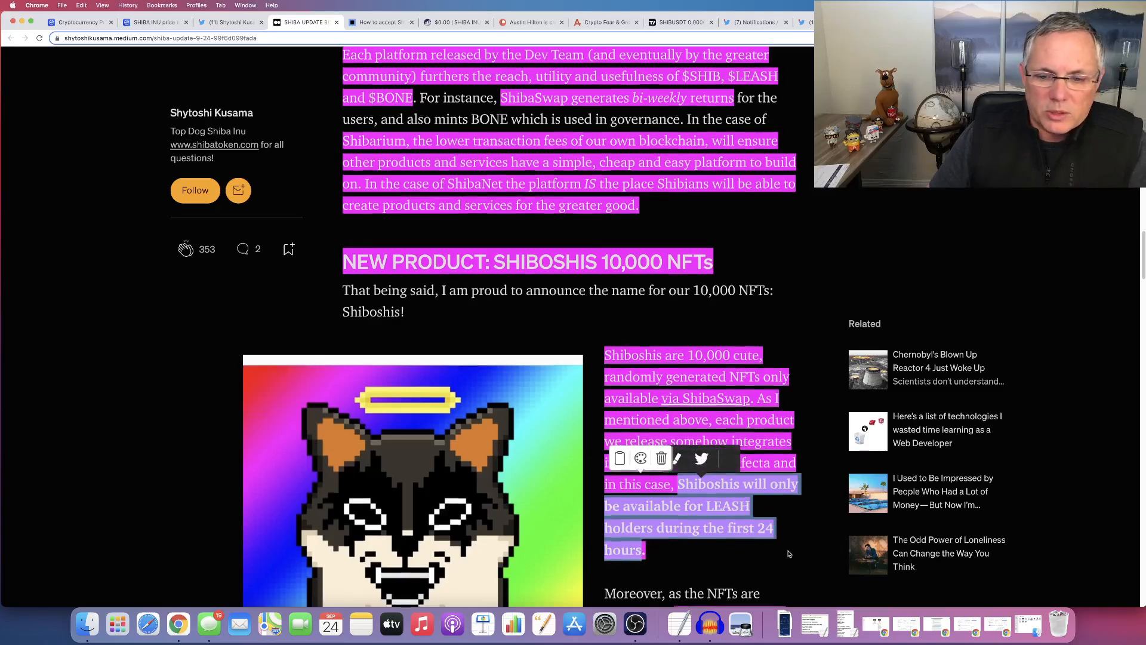
pyautogui.scroll(-3)
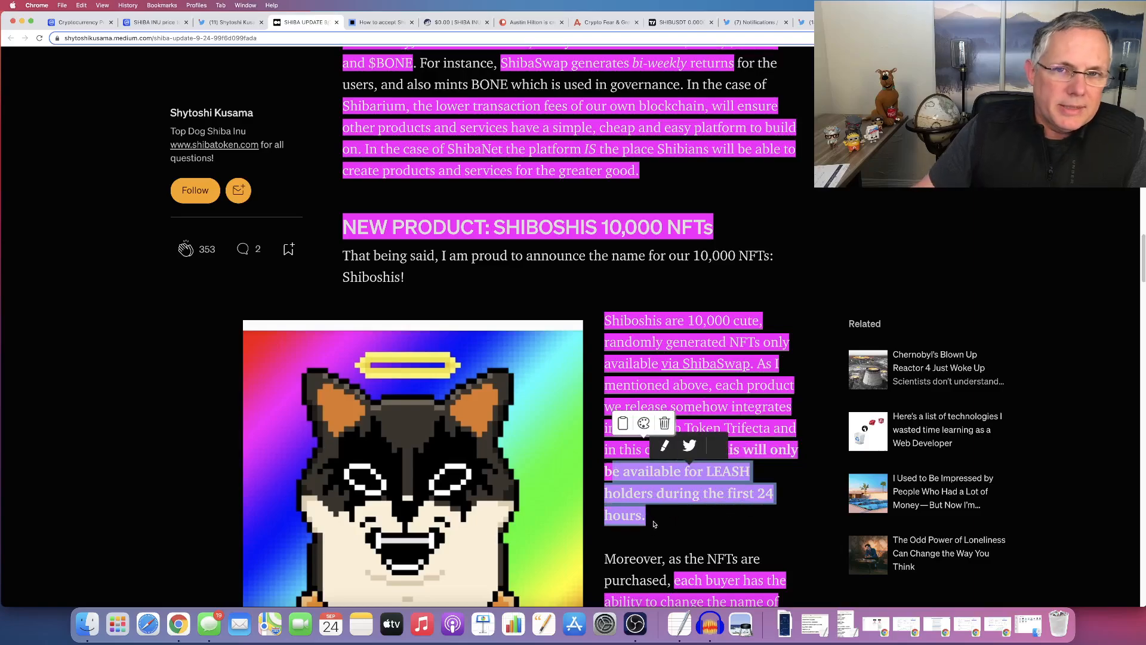
pyautogui.scroll(-3)
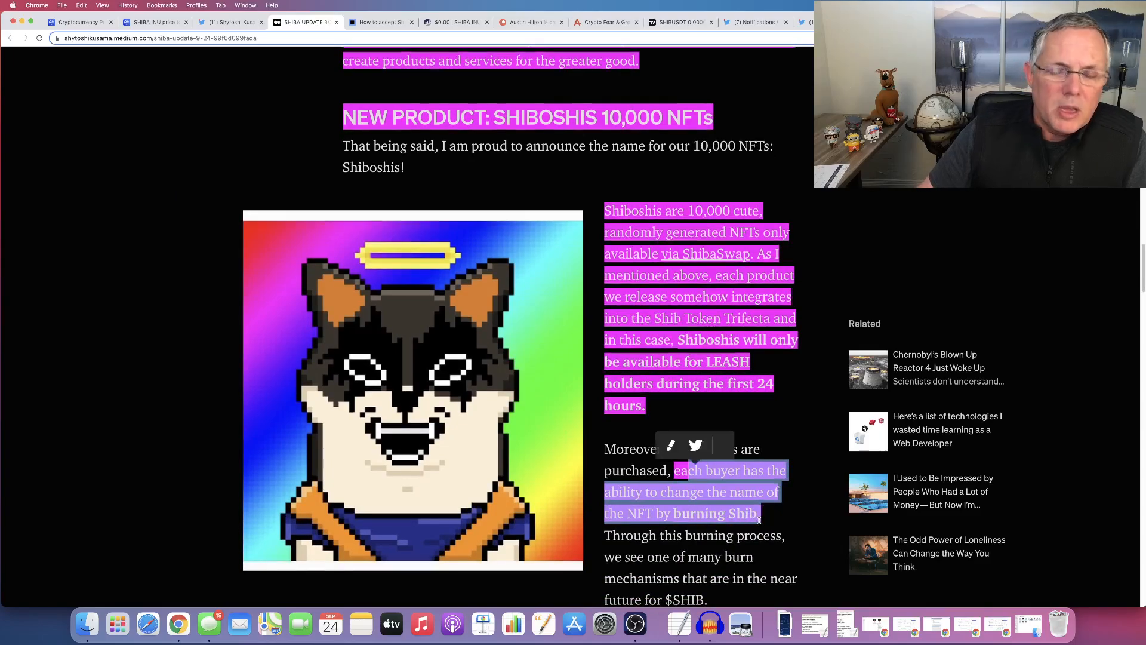
pyautogui.scroll(-3)
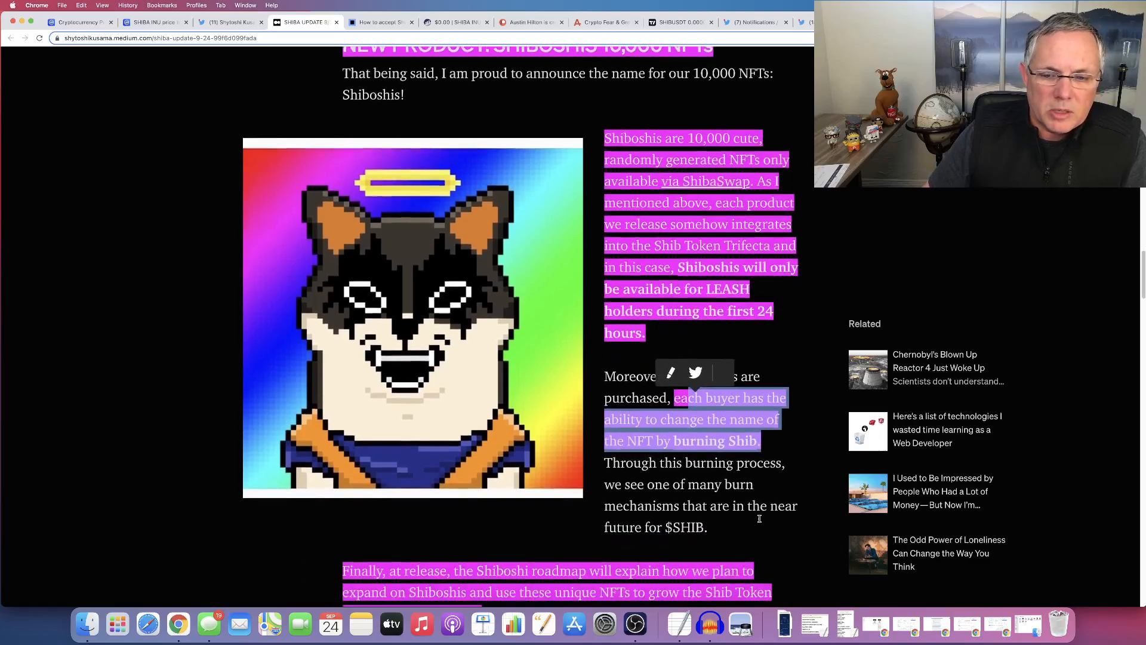
pyautogui.scroll(-3)
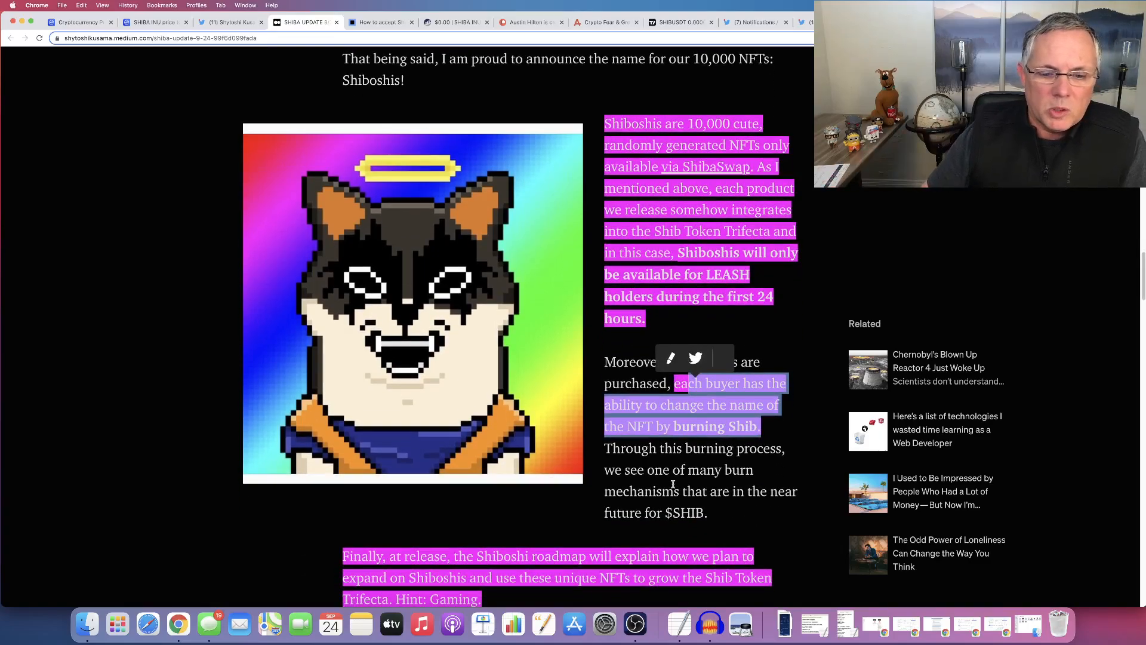
pyautogui.scroll(-3)
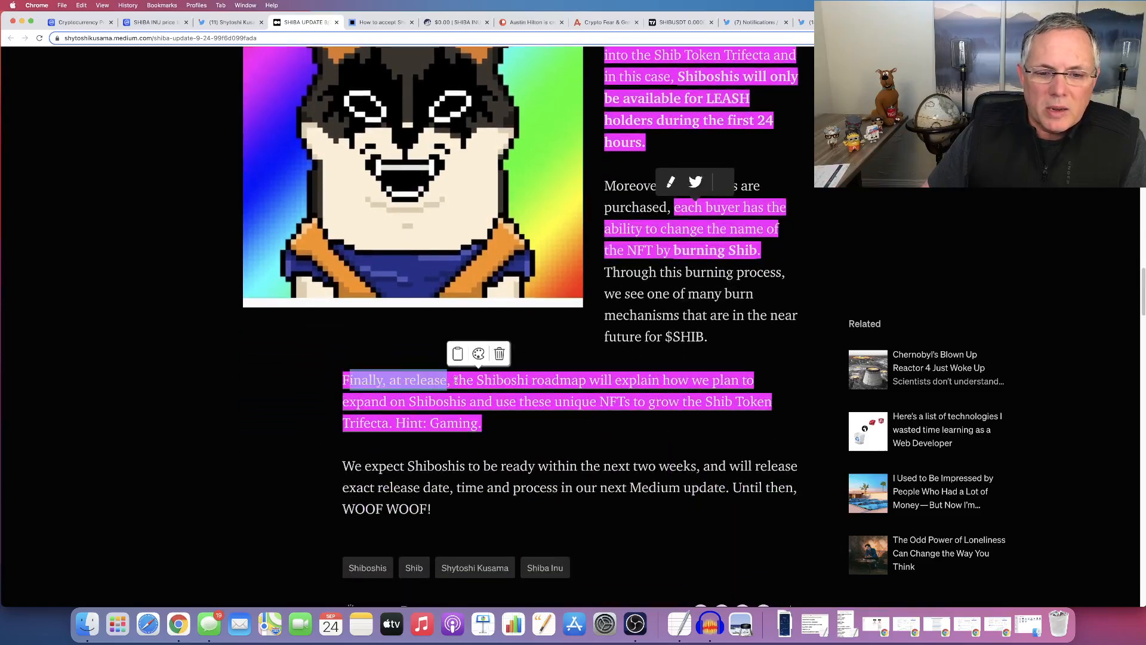